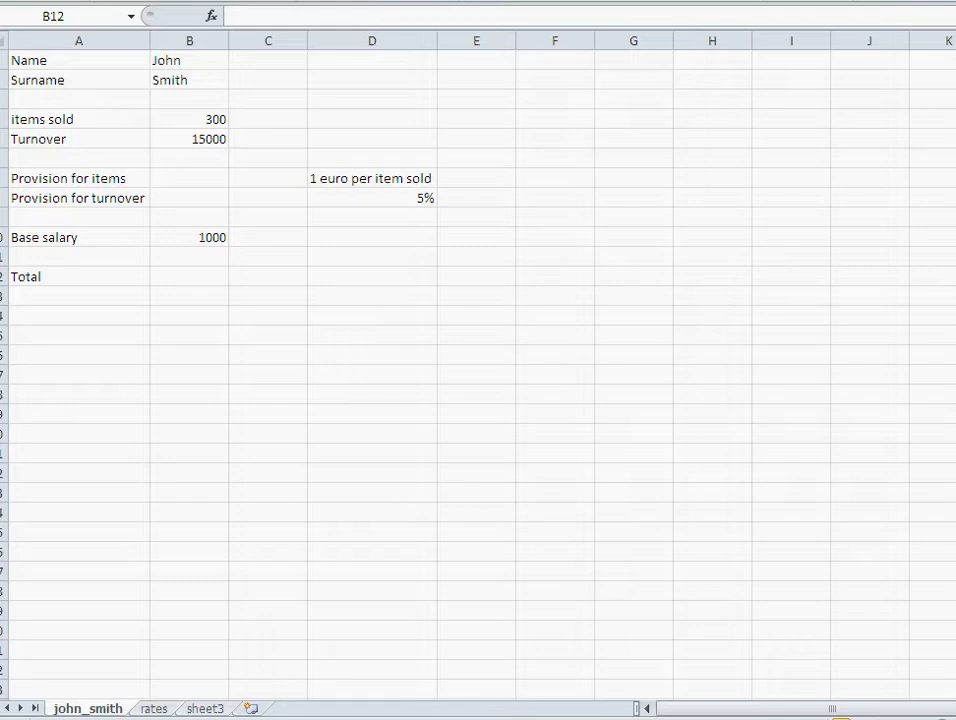
mouse_move(184, 152)
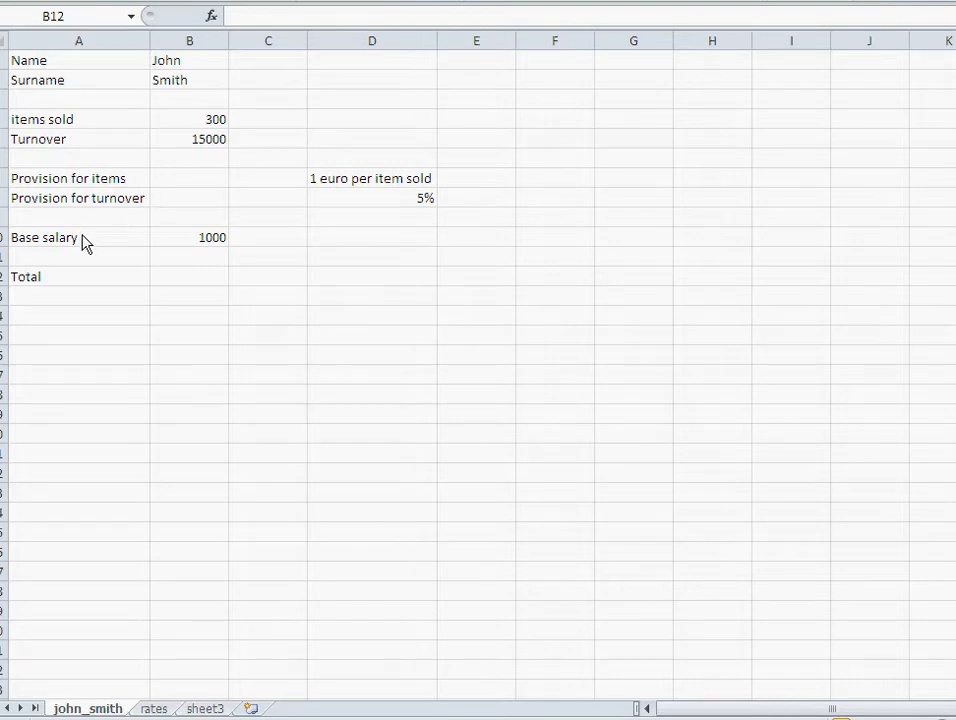
mouse_move(196, 248)
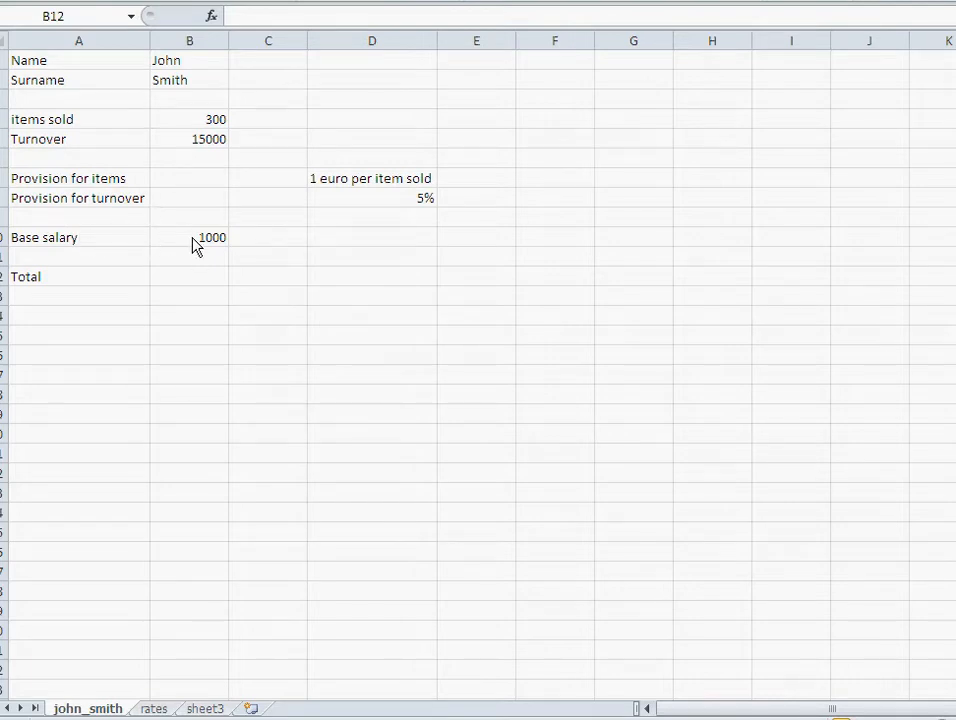
mouse_move(112, 184)
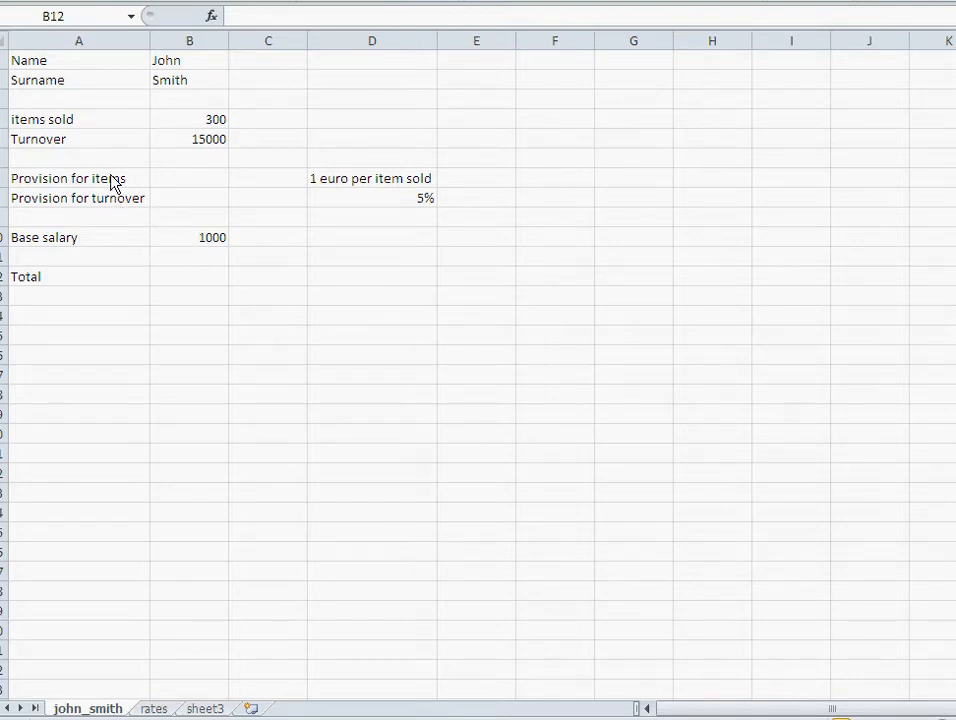
mouse_move(264, 192)
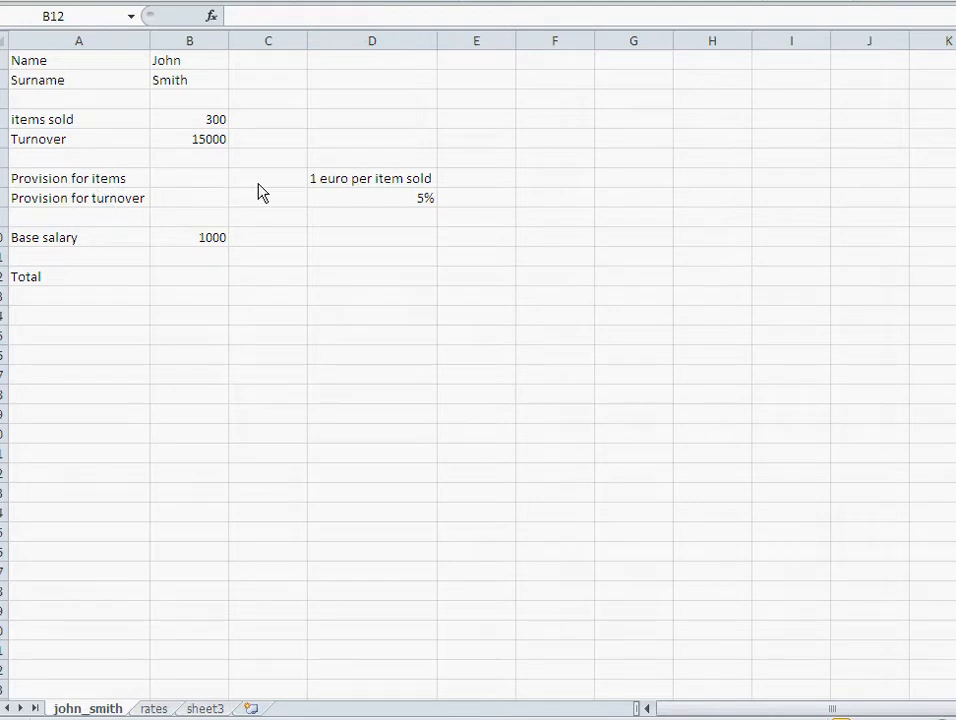
mouse_move(310, 188)
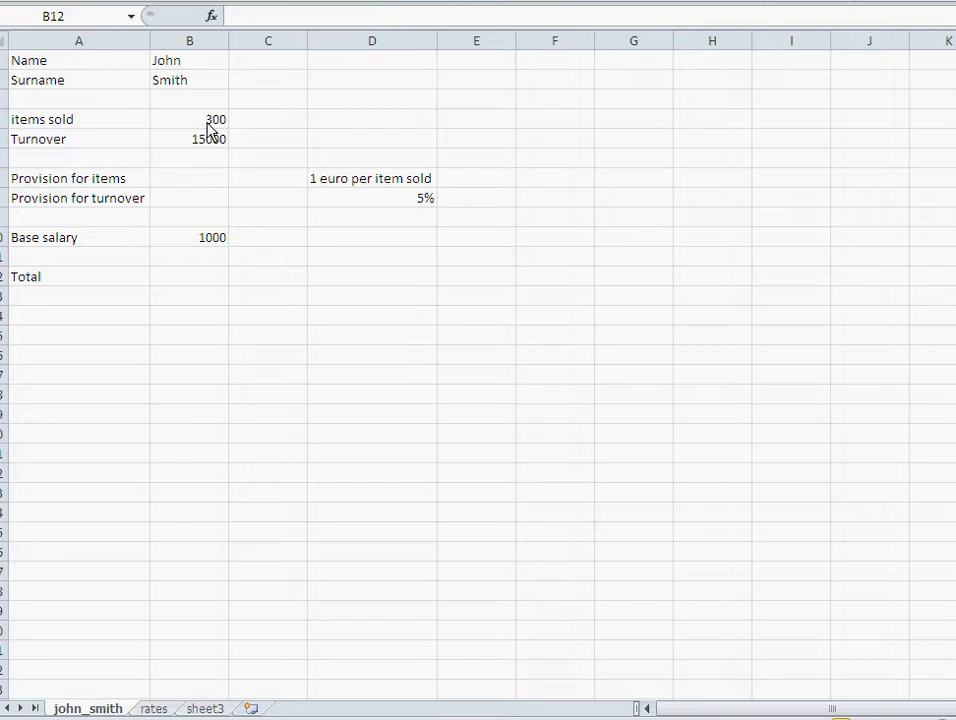
mouse_move(118, 210)
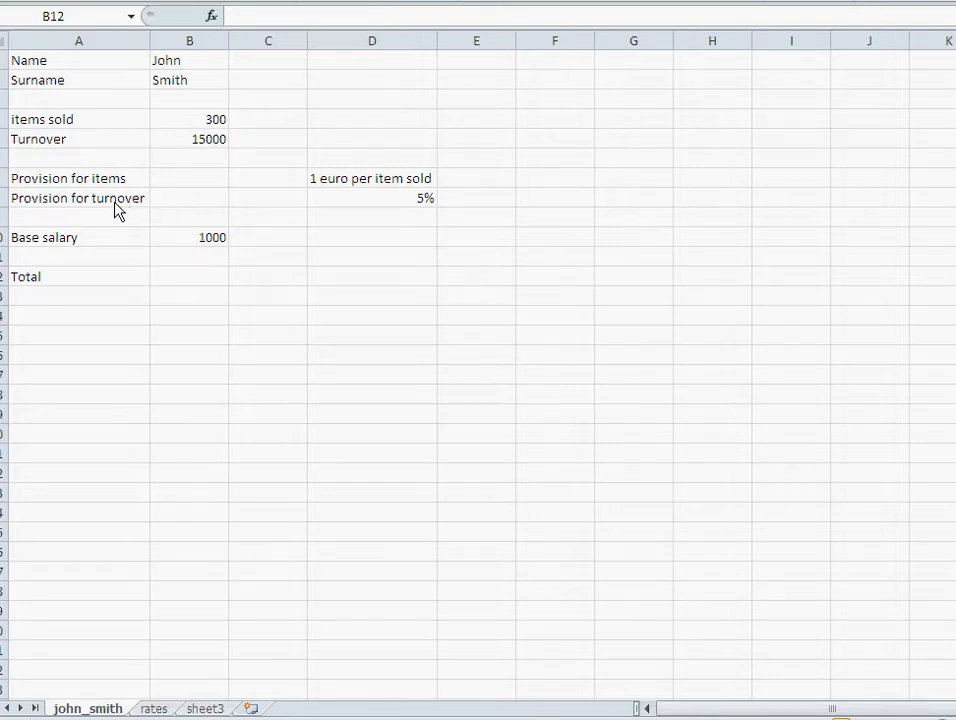
mouse_move(370, 176)
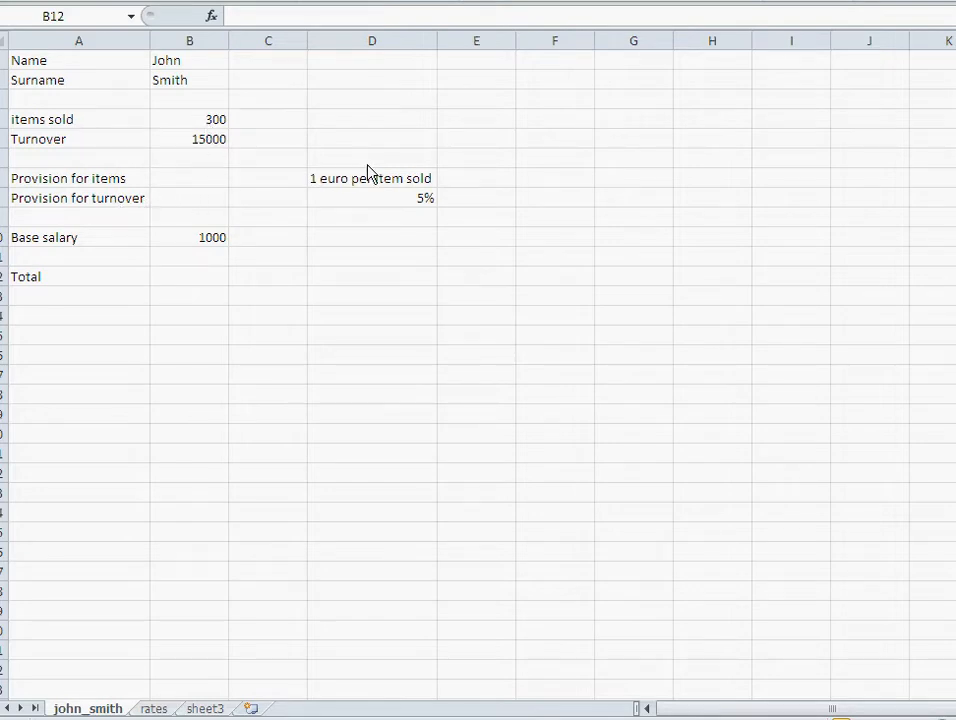
mouse_move(198, 186)
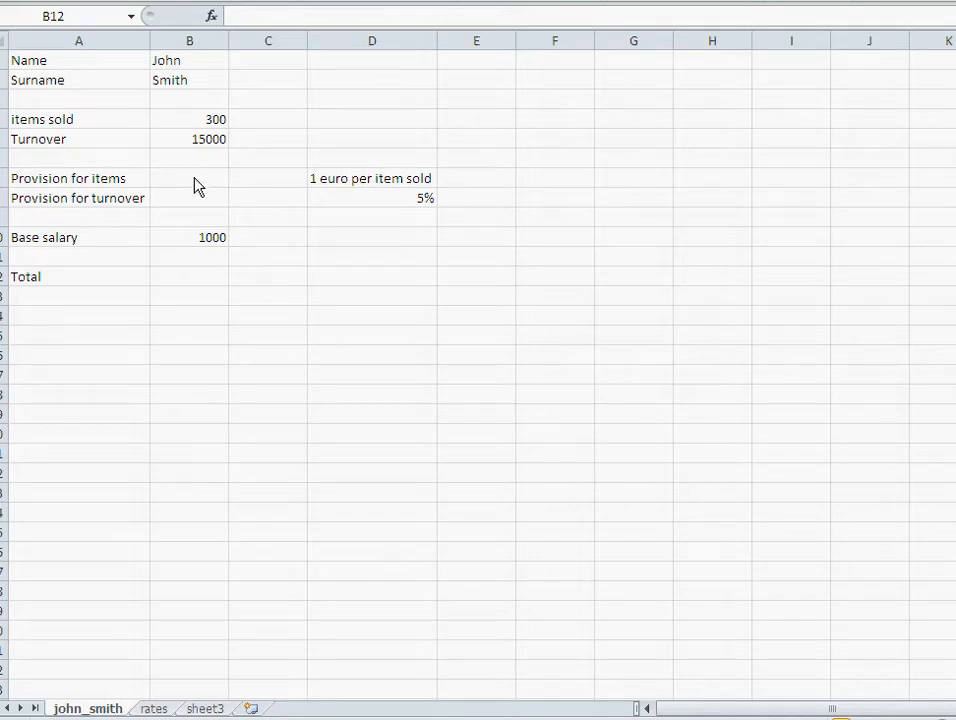
mouse_move(180, 204)
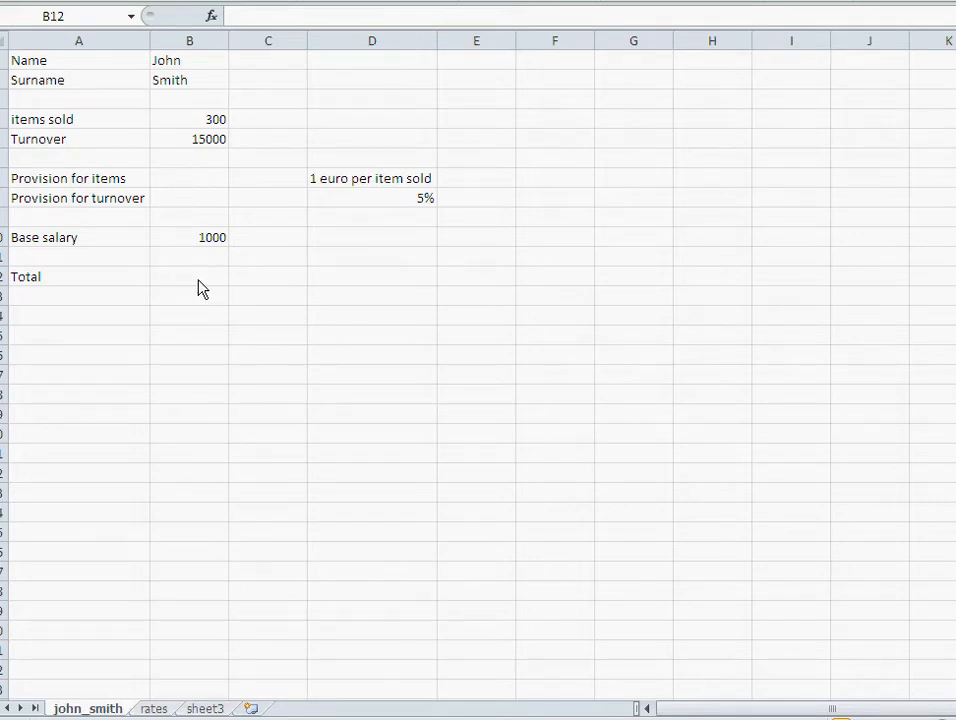
mouse_move(172, 188)
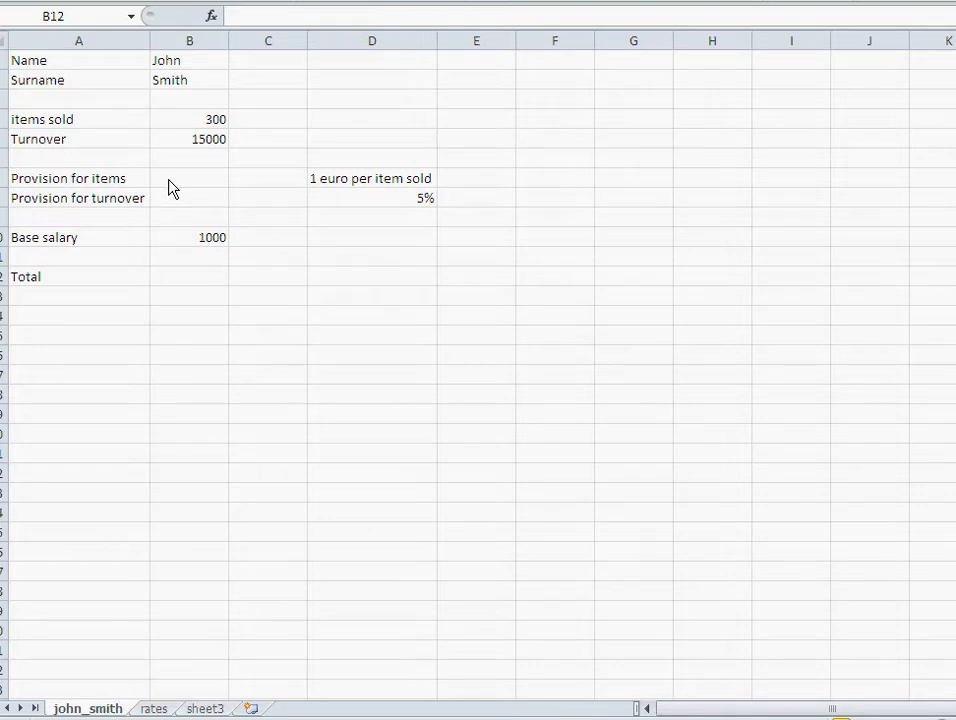
Make provision for items in B7 a formula referencing items sold (B4), giving 300.
left_click(188, 178)
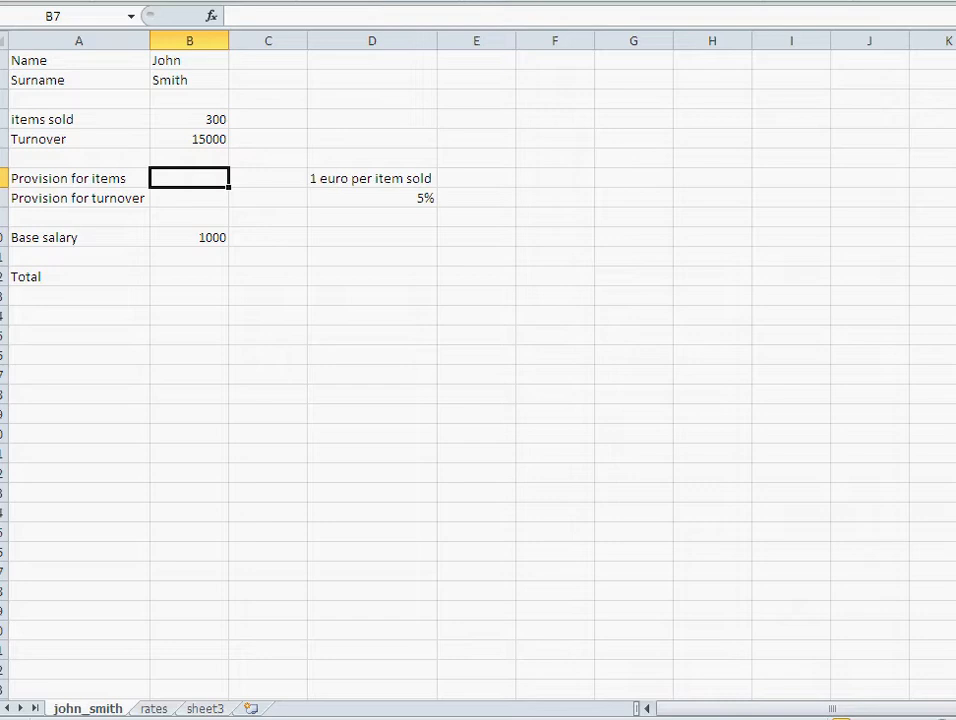
type("=")
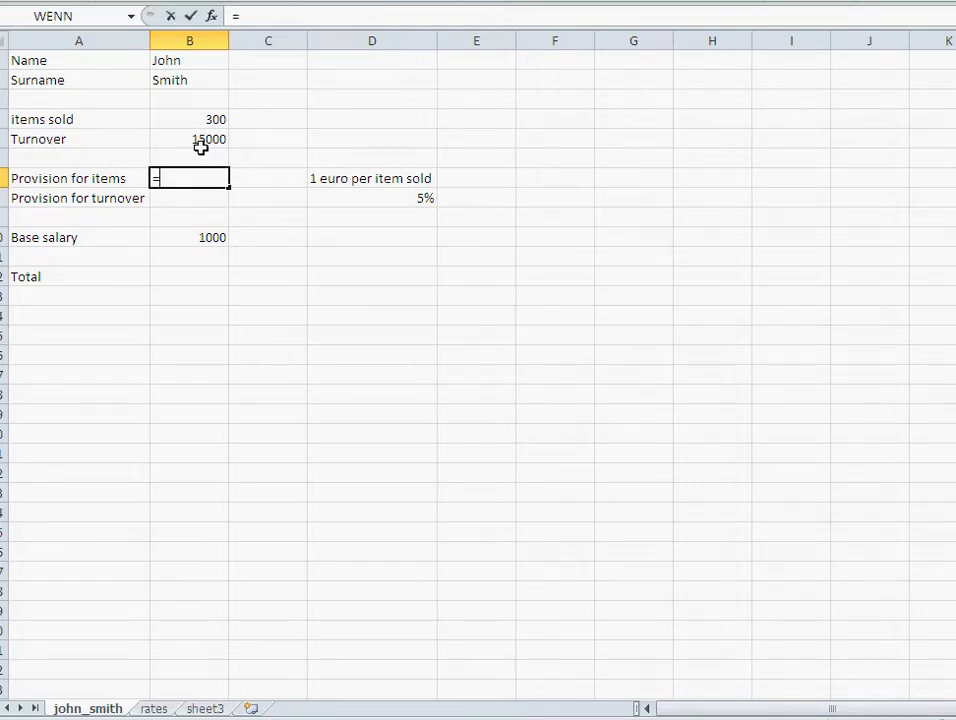
left_click(188, 120)
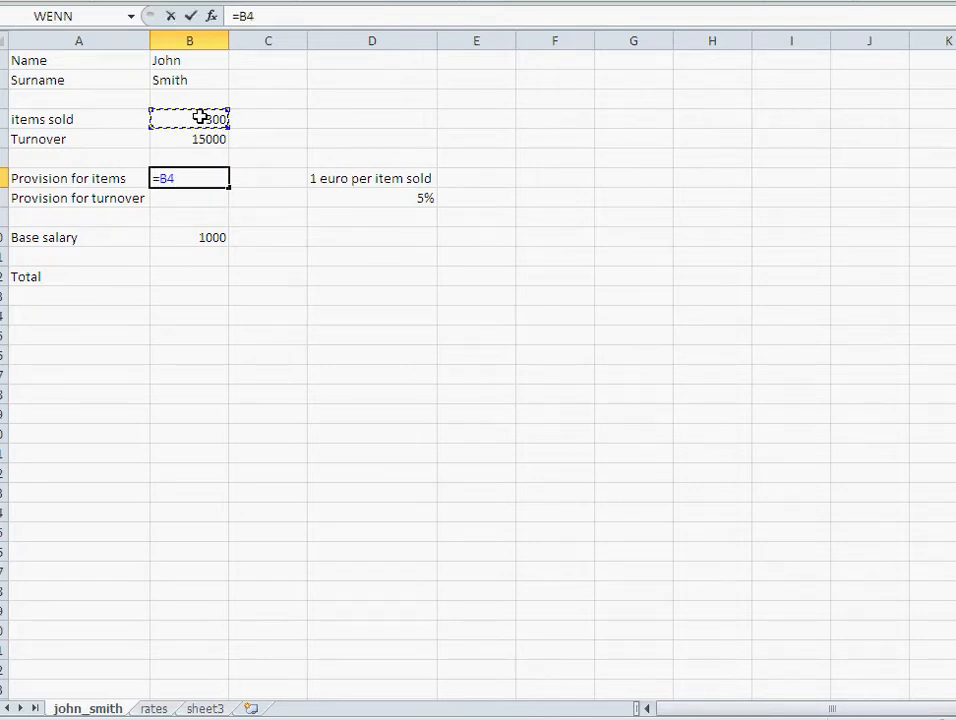
key("Return")
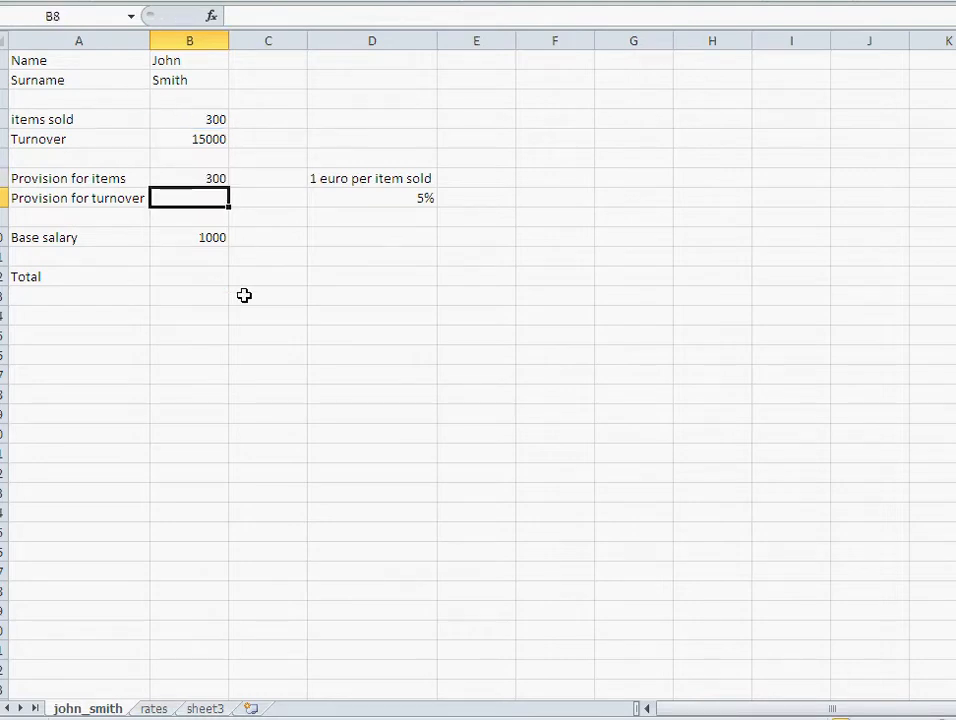
mouse_move(264, 338)
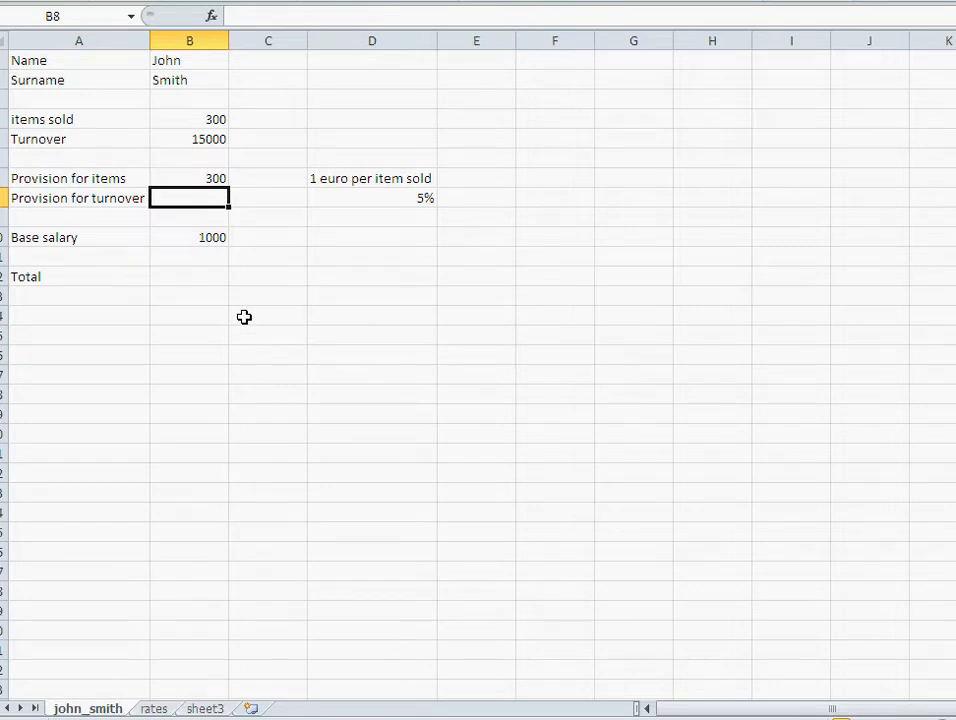
mouse_move(316, 200)
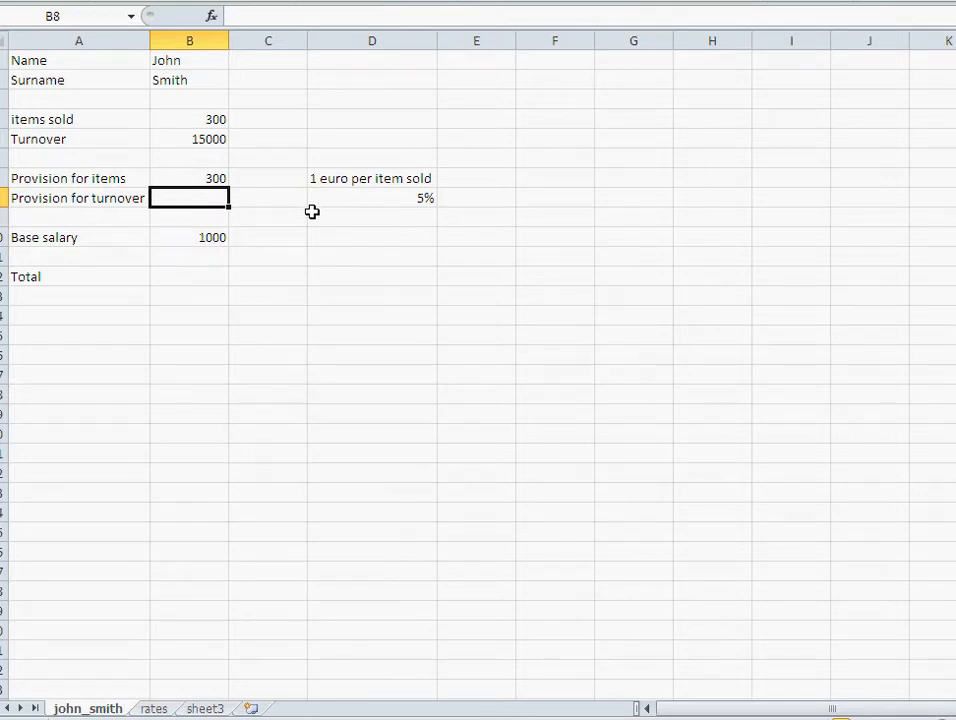
mouse_move(208, 186)
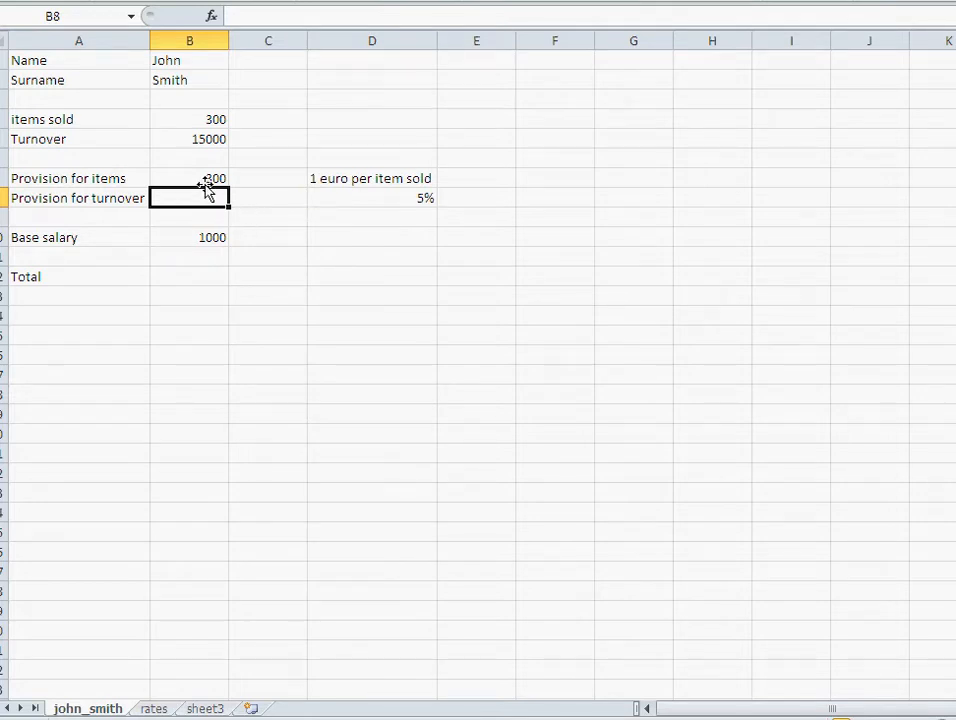
left_click(188, 178)
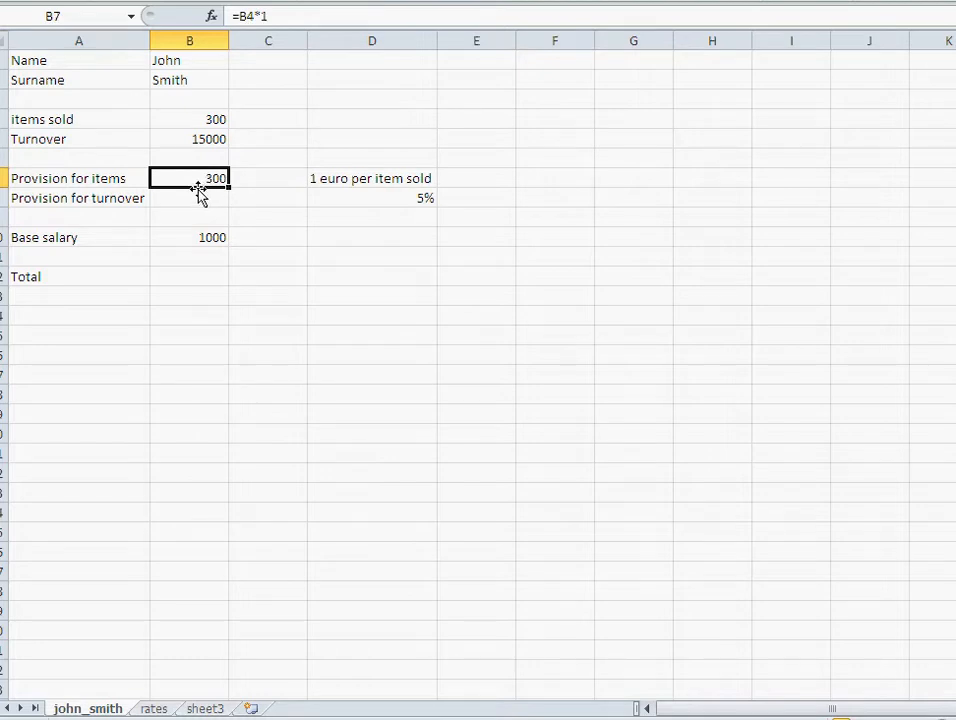
double_click(188, 178)
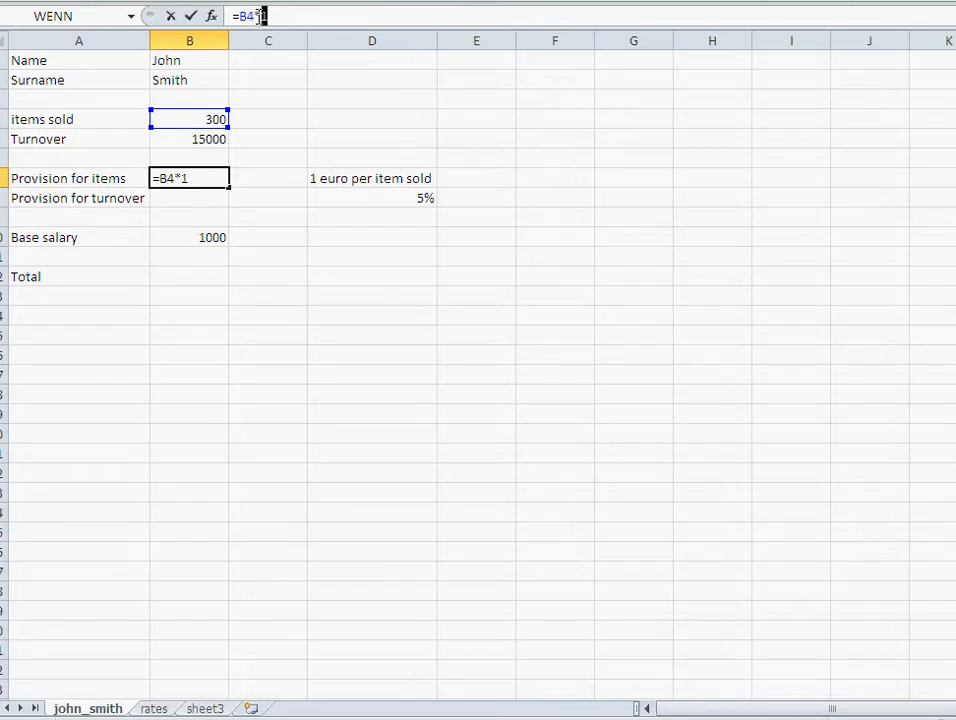
type("*")
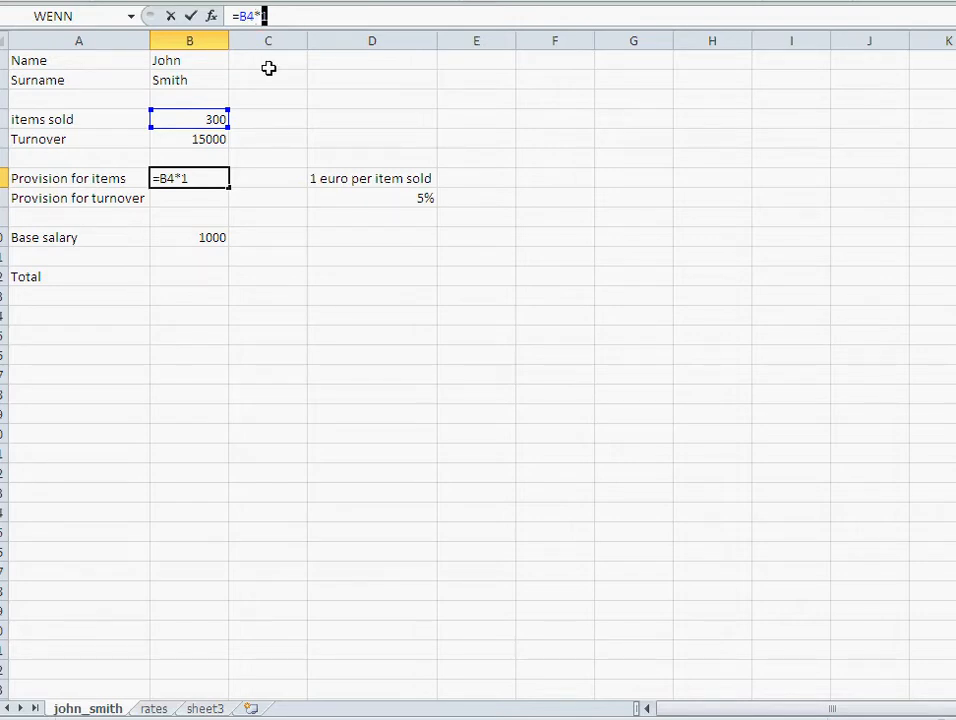
key("Return")
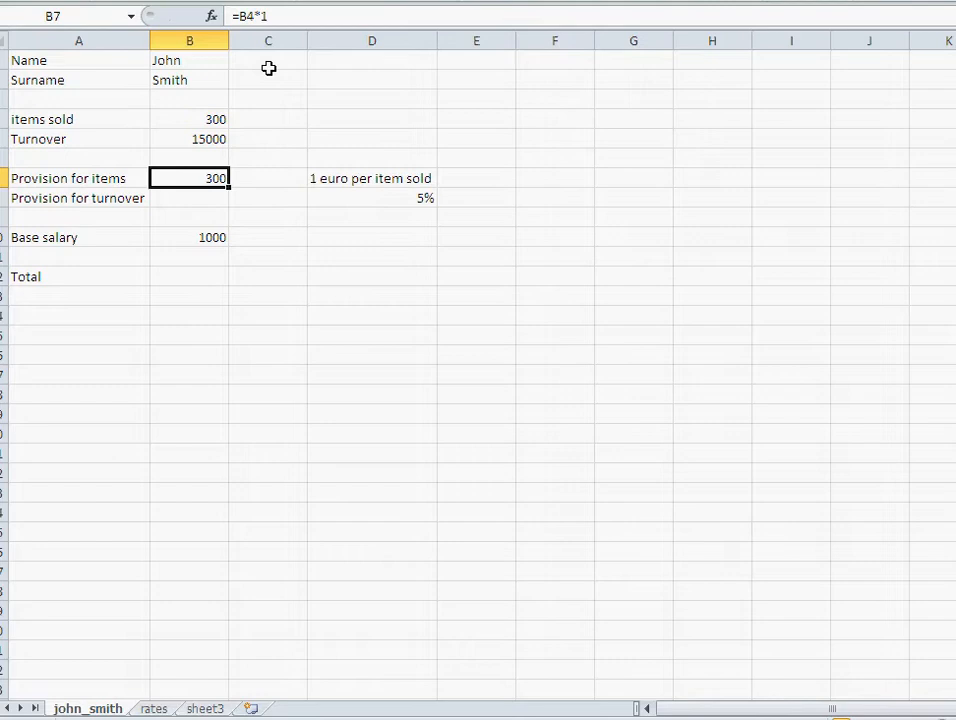
mouse_move(164, 200)
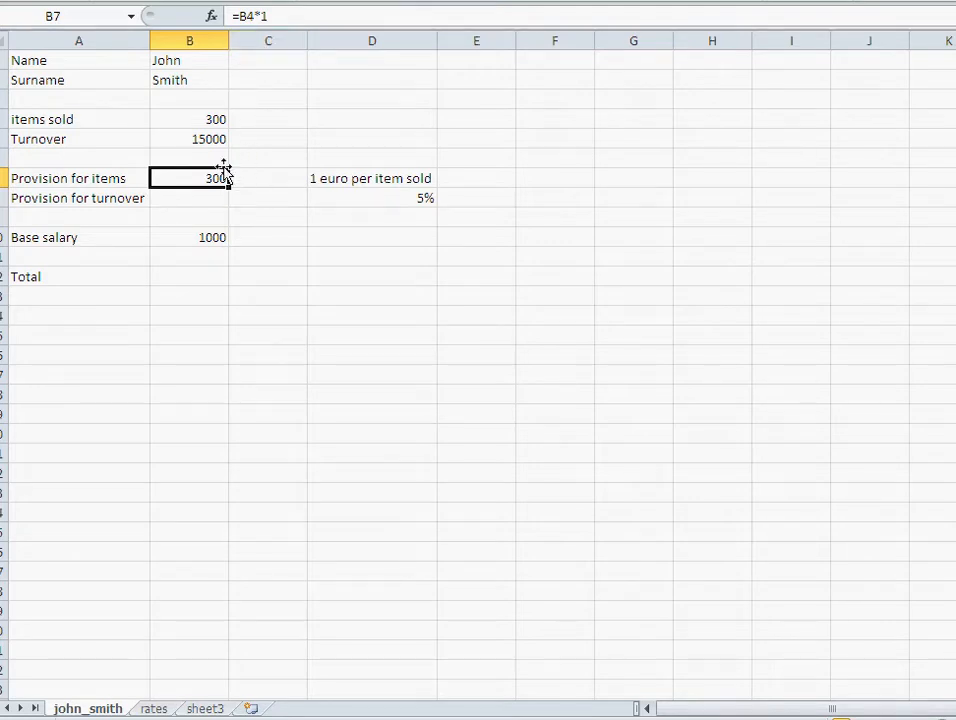
Make turnover provision in B8 equal 5% of the 15000 turnover in B5, giving 750.
left_click(188, 198)
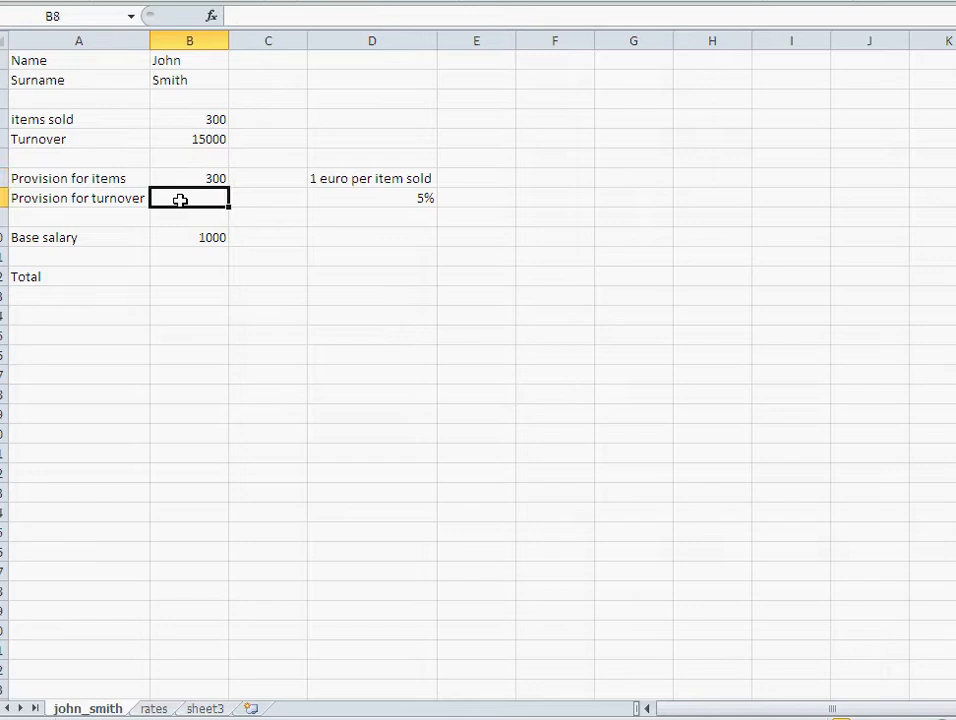
type("=")
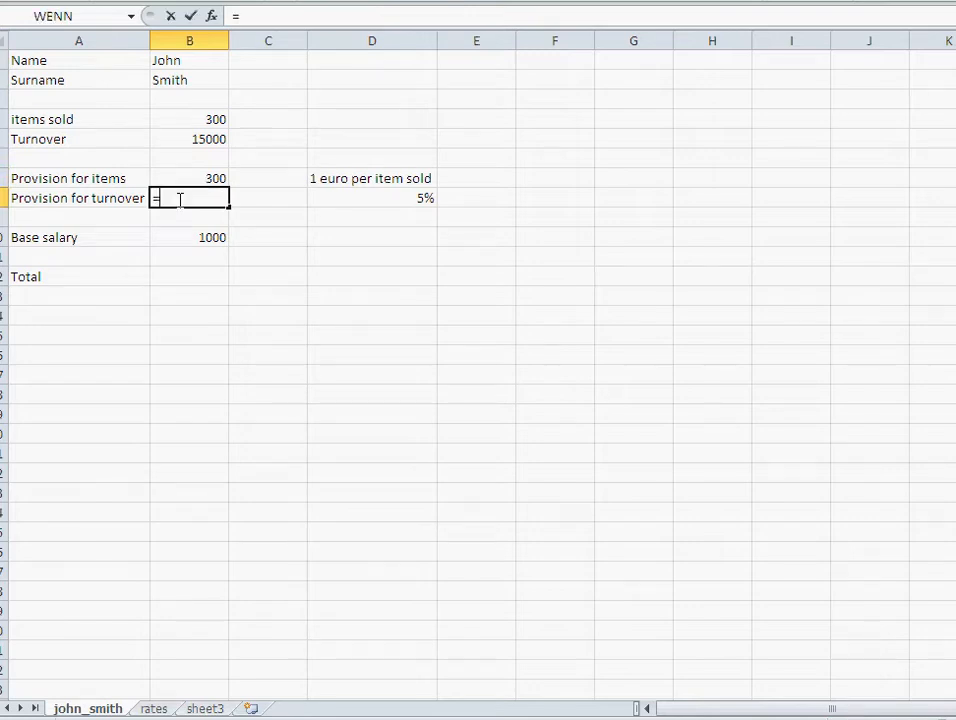
left_click(188, 140)
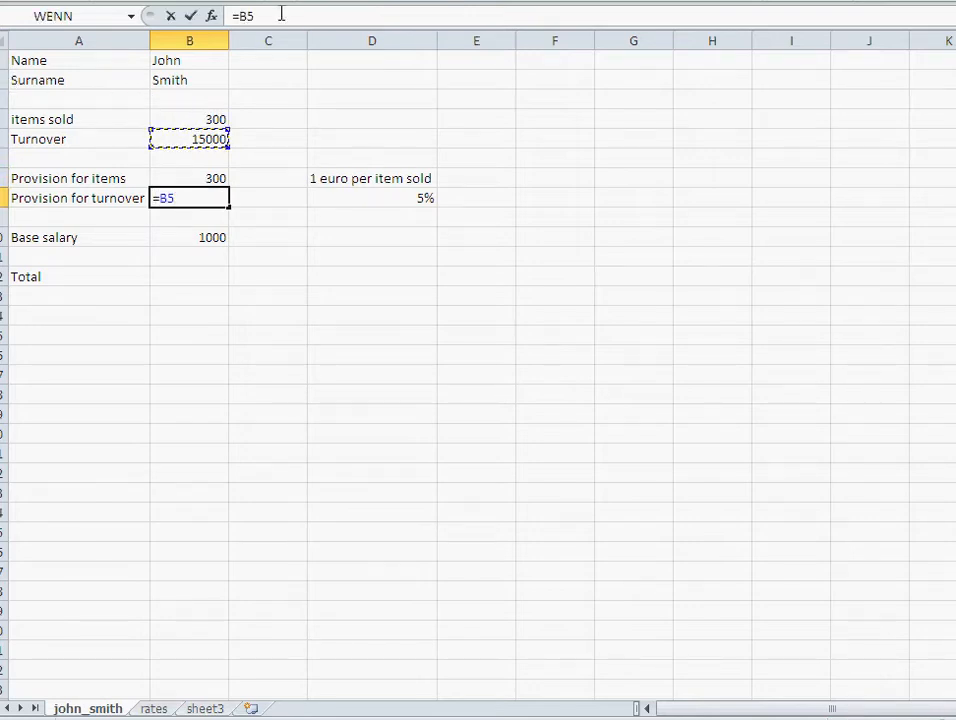
type("*")
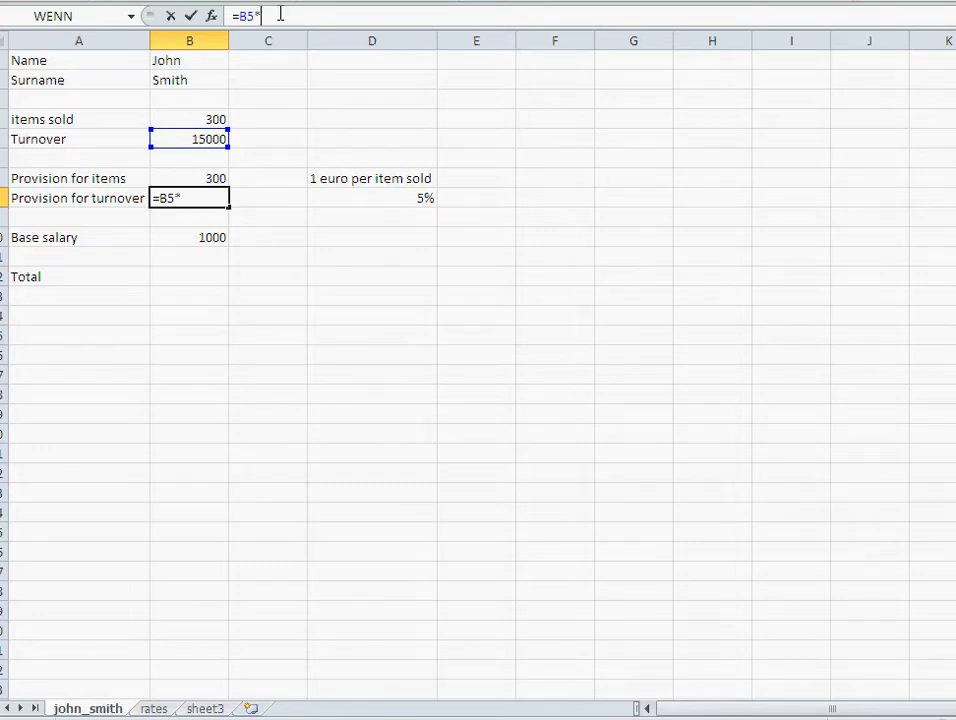
key("Return")
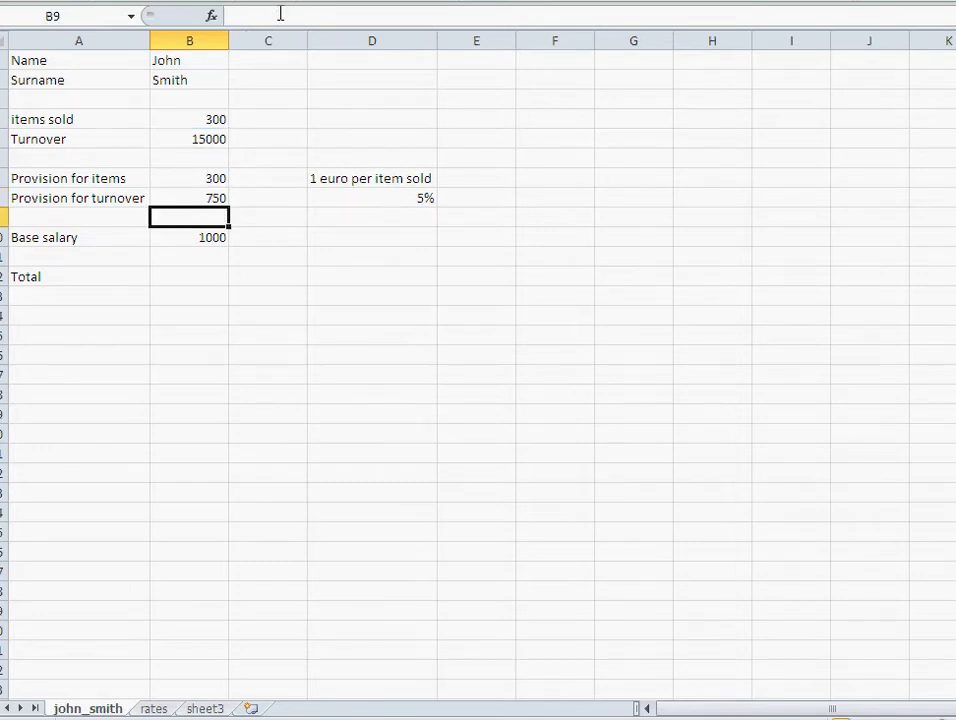
left_click(188, 276)
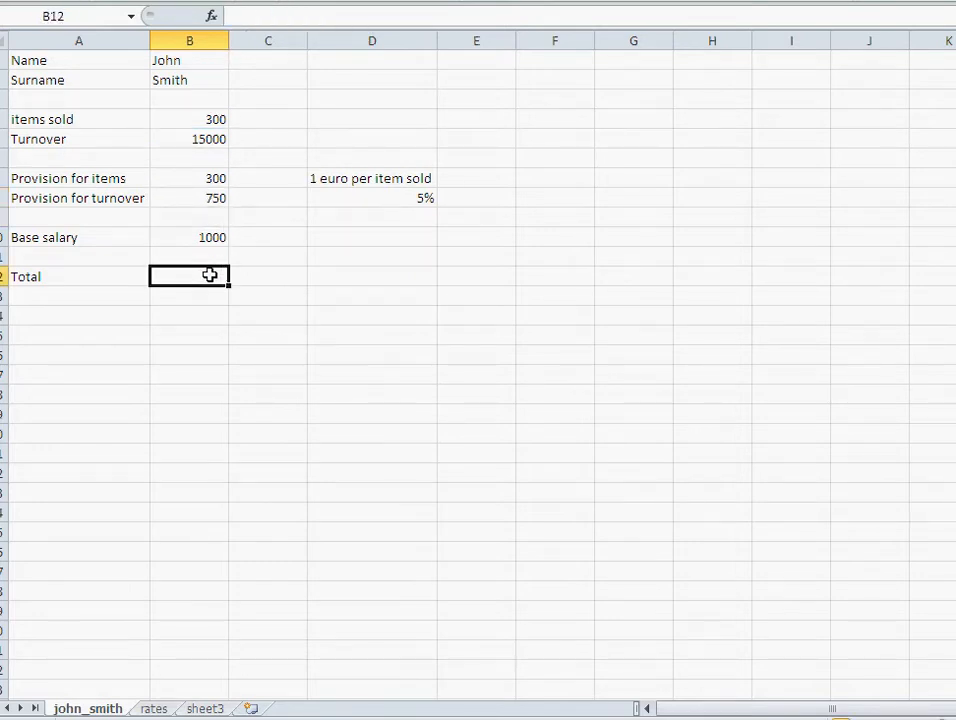
left_click(188, 198)
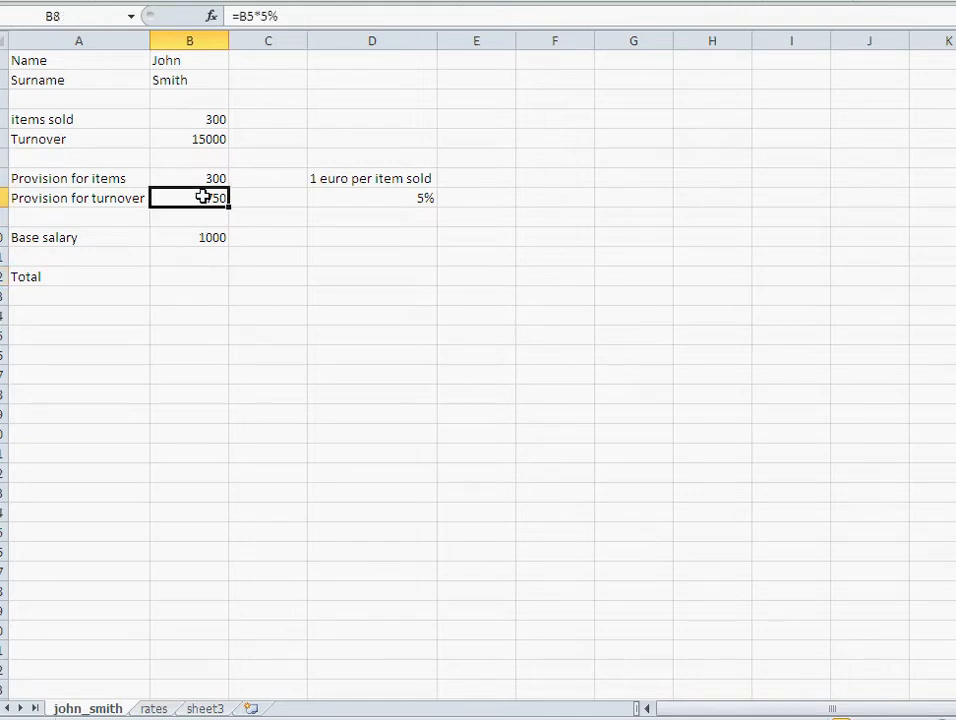
mouse_move(398, 198)
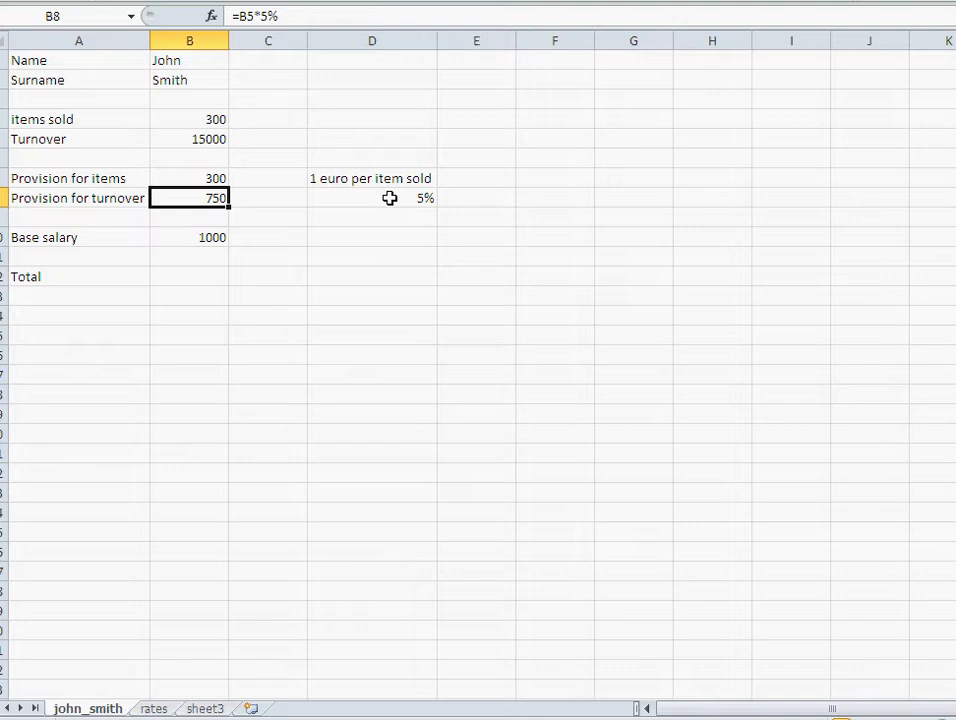
mouse_move(168, 148)
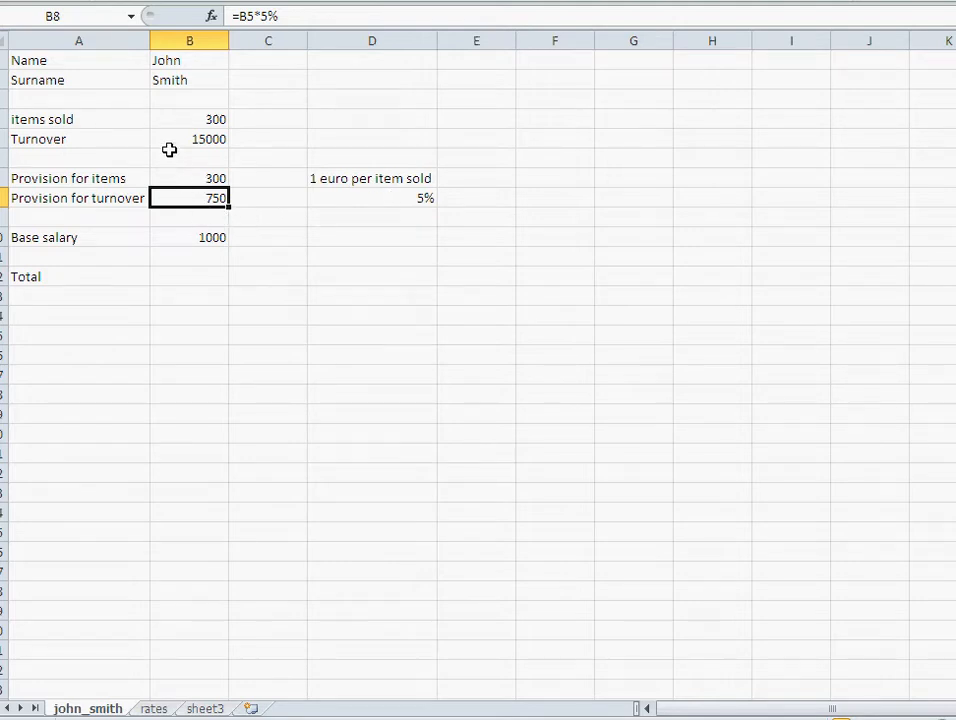
mouse_move(196, 256)
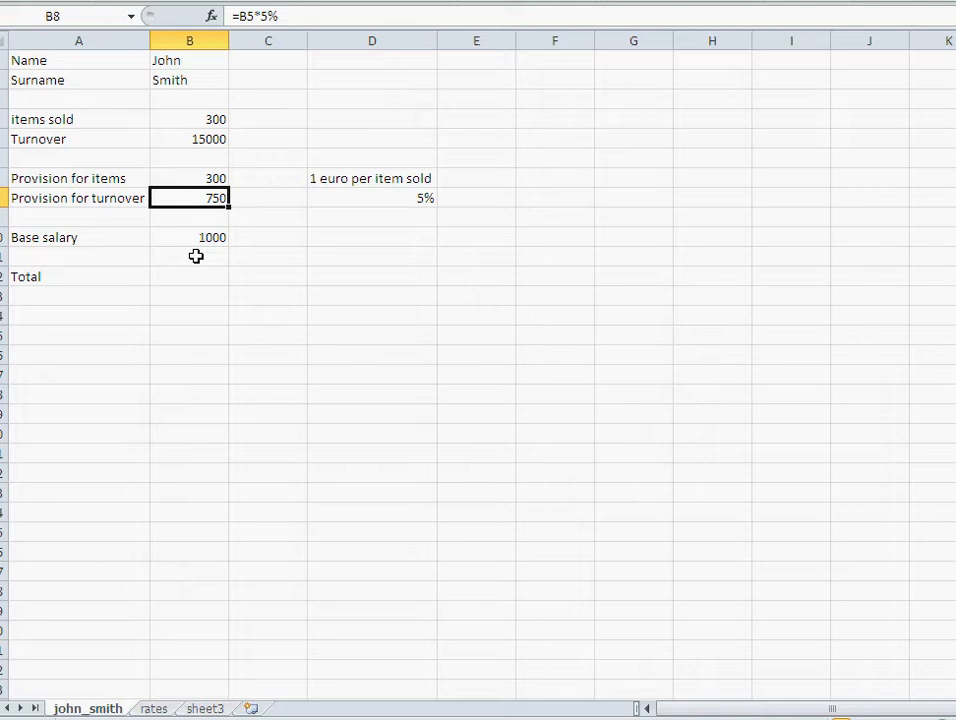
mouse_move(442, 224)
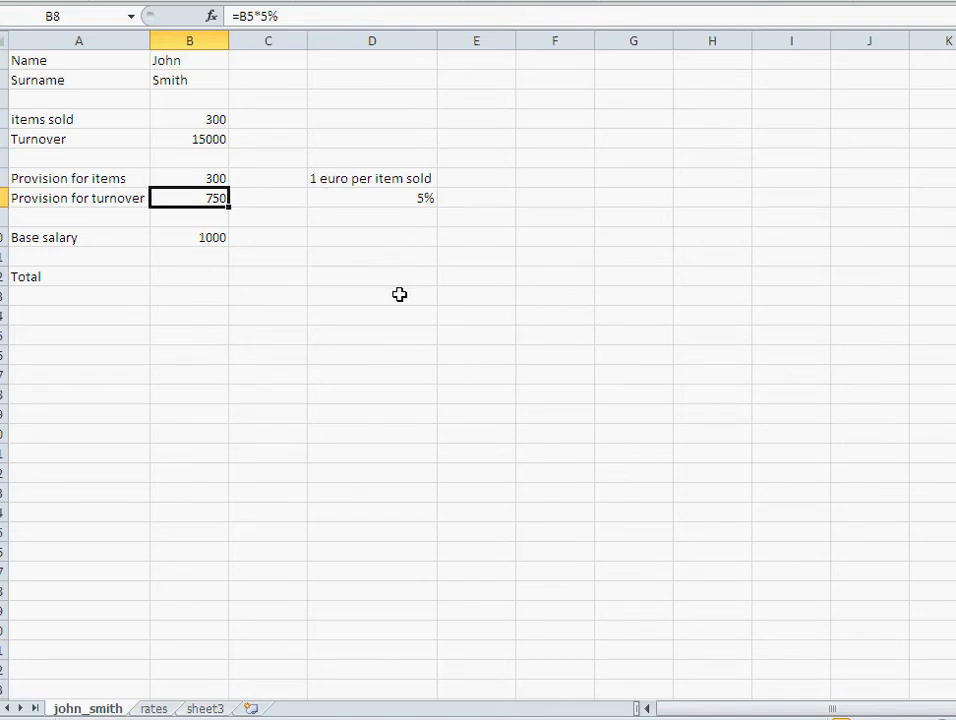
mouse_move(420, 216)
type("=B5*D8")
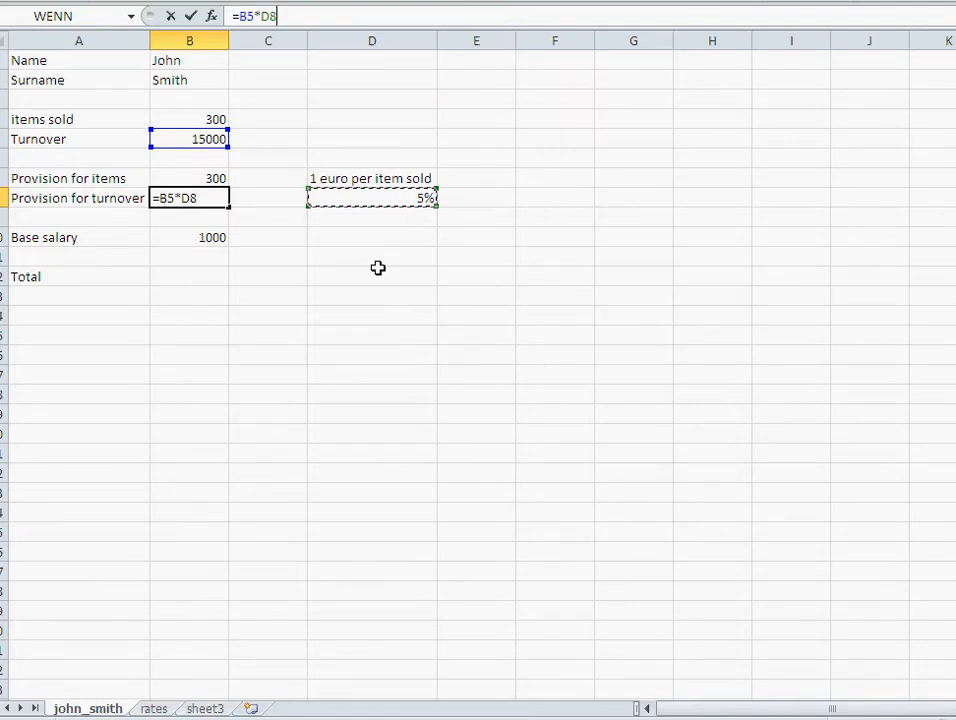
Point B8 at the rate cell D8 and raise that rate to 6%, giving 900.
key("Return")
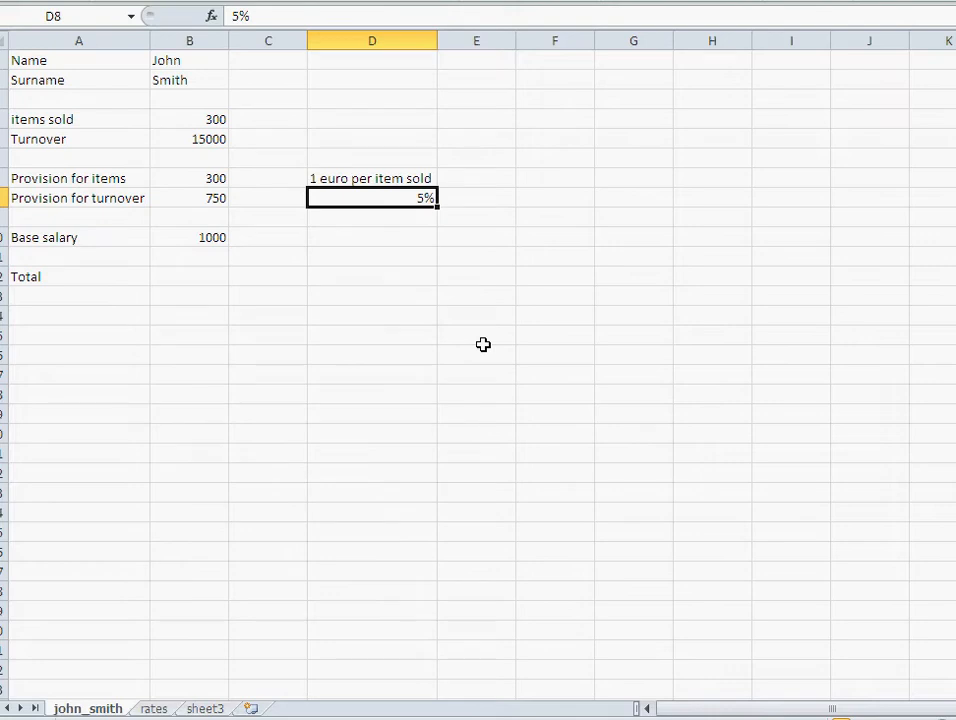
type("6")
key("Return")
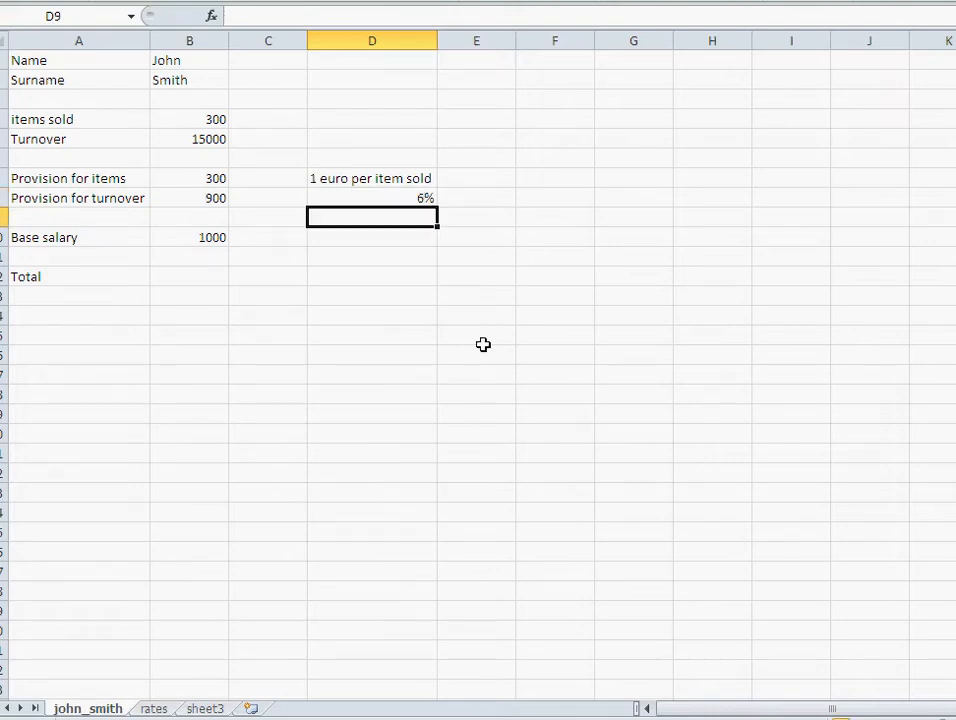
mouse_move(208, 198)
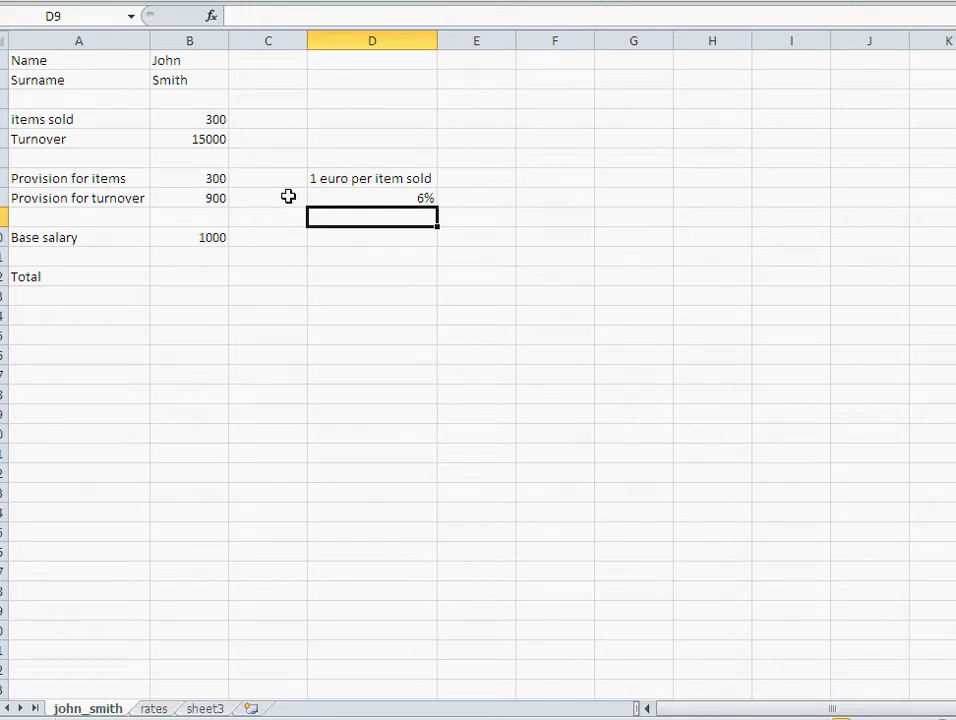
mouse_move(368, 198)
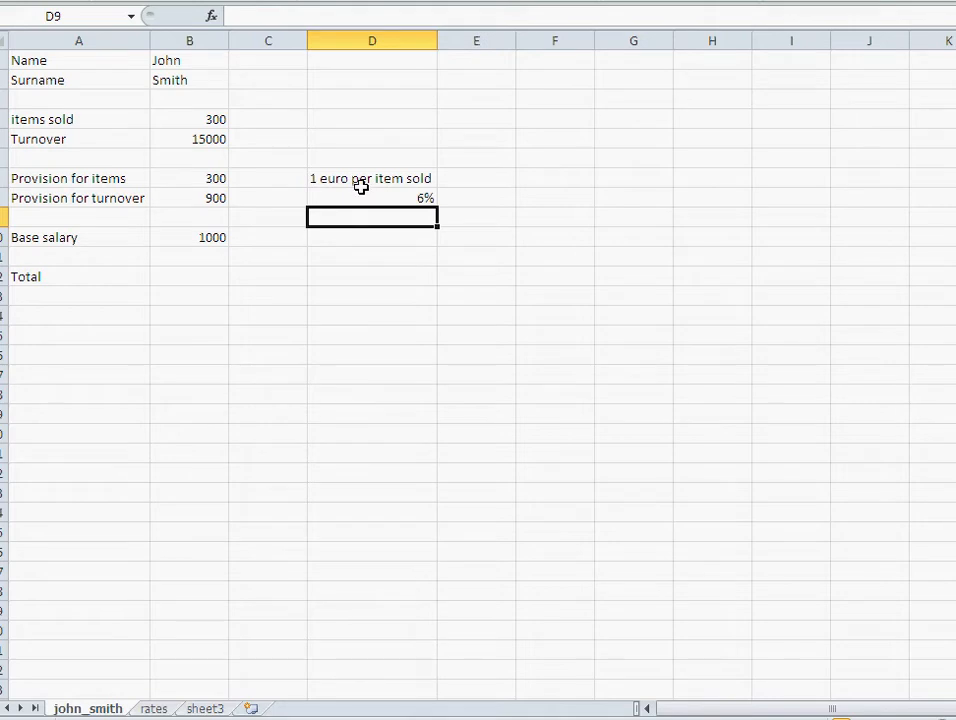
mouse_move(372, 198)
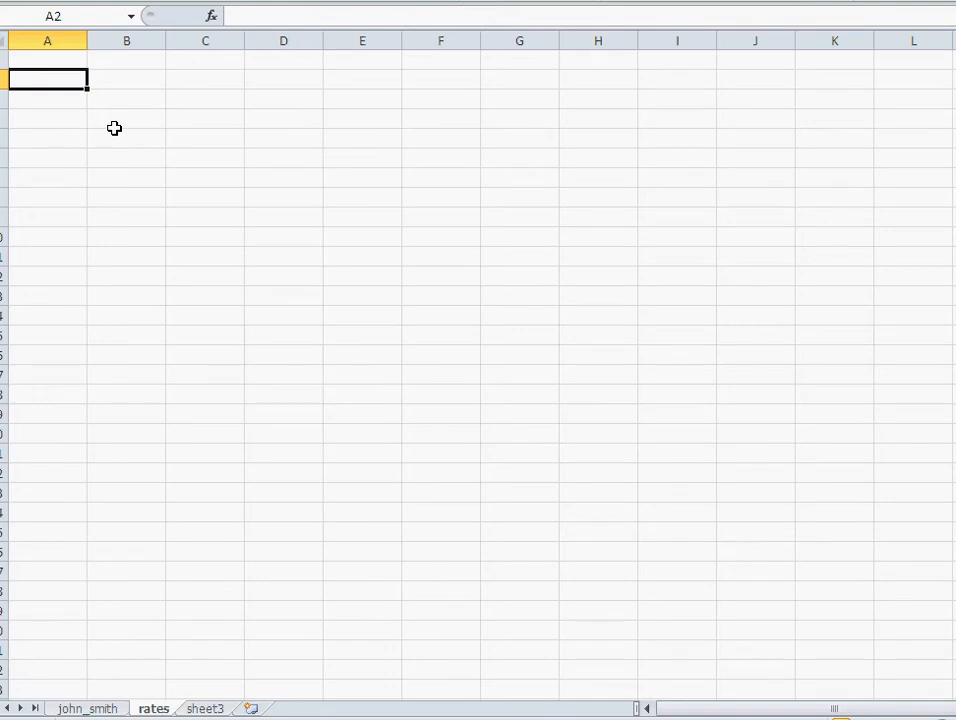
Fill the rates sheet with Base salary 1000, items sold 1 and turnover 5%.
type("Bas")
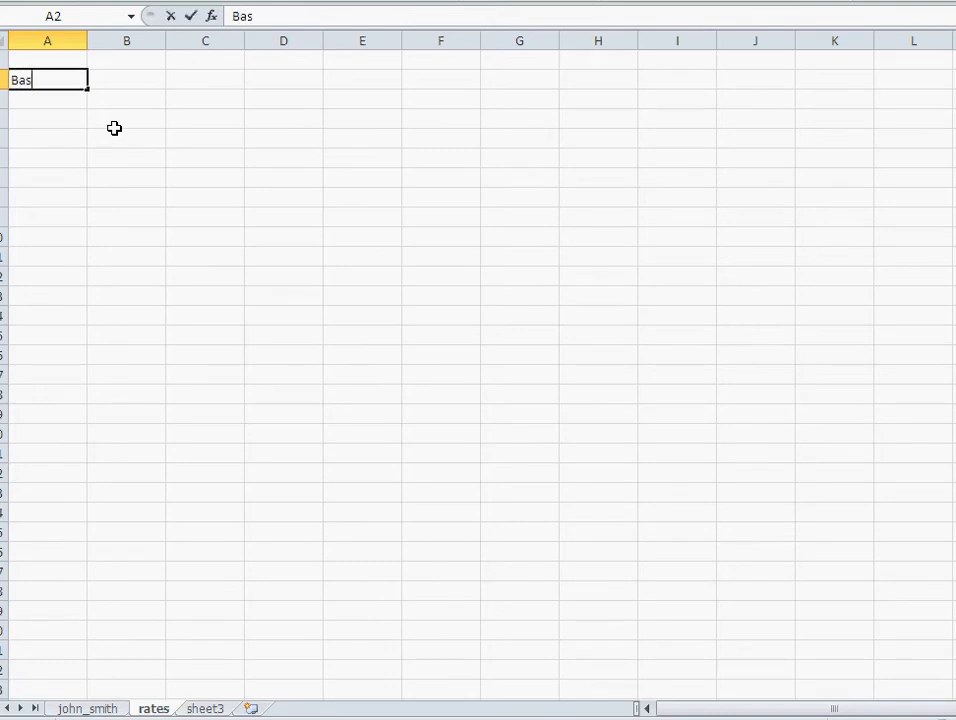
type("e salara")
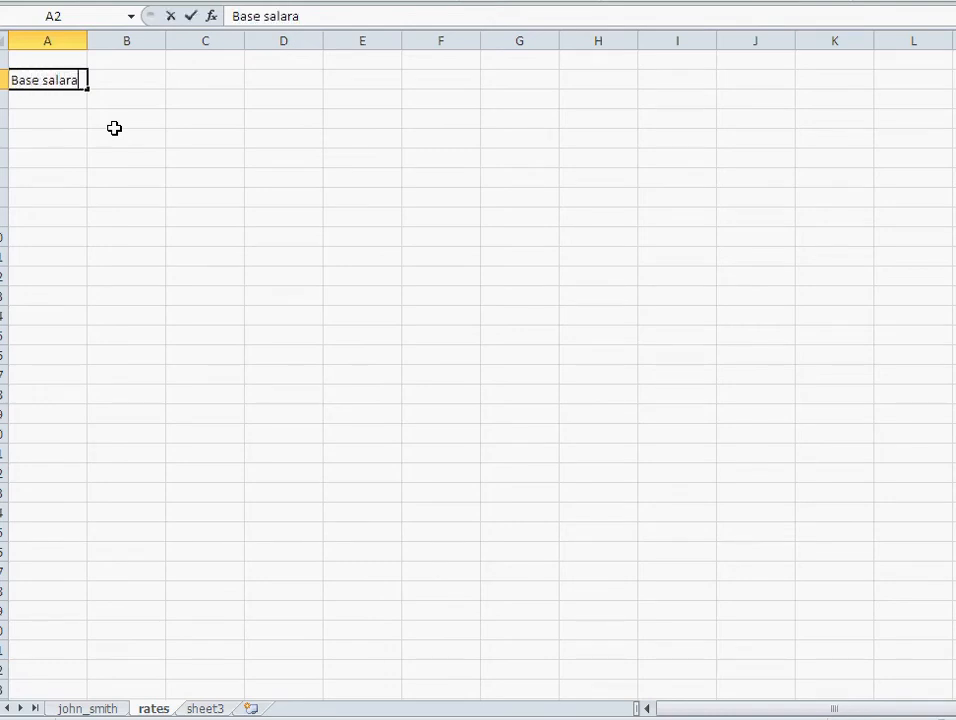
key("Backspace")
type("y")
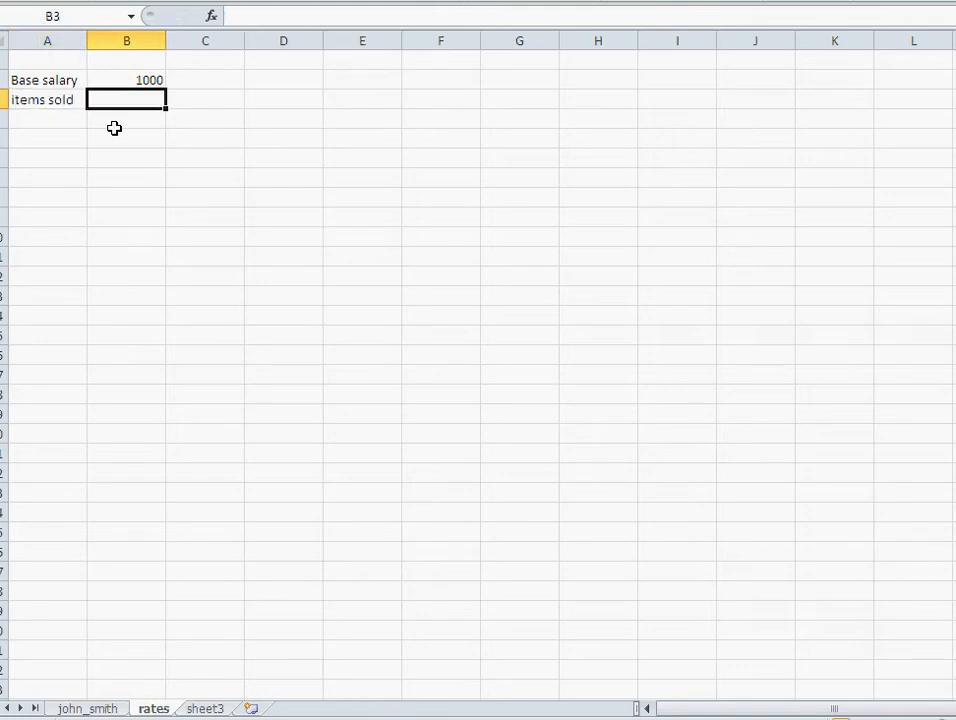
type("1")
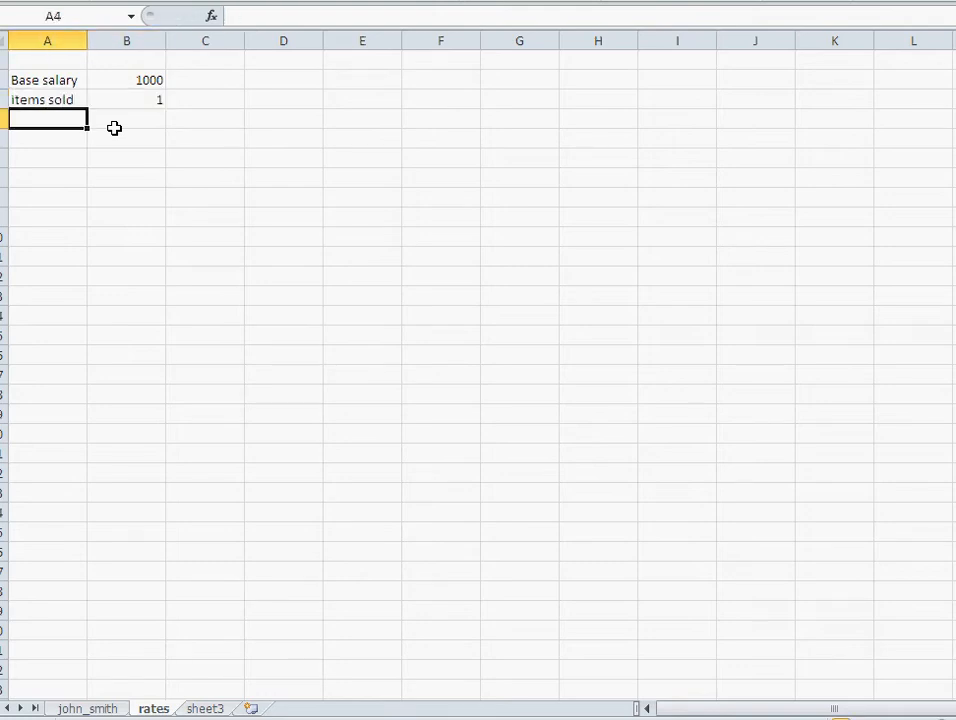
type("t")
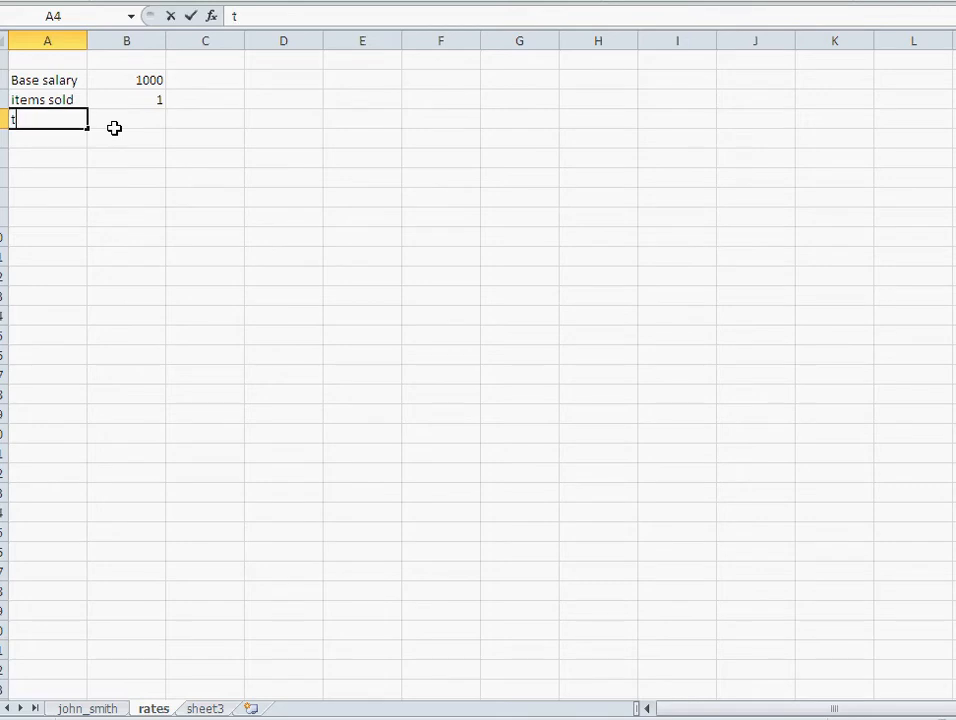
key("Tab")
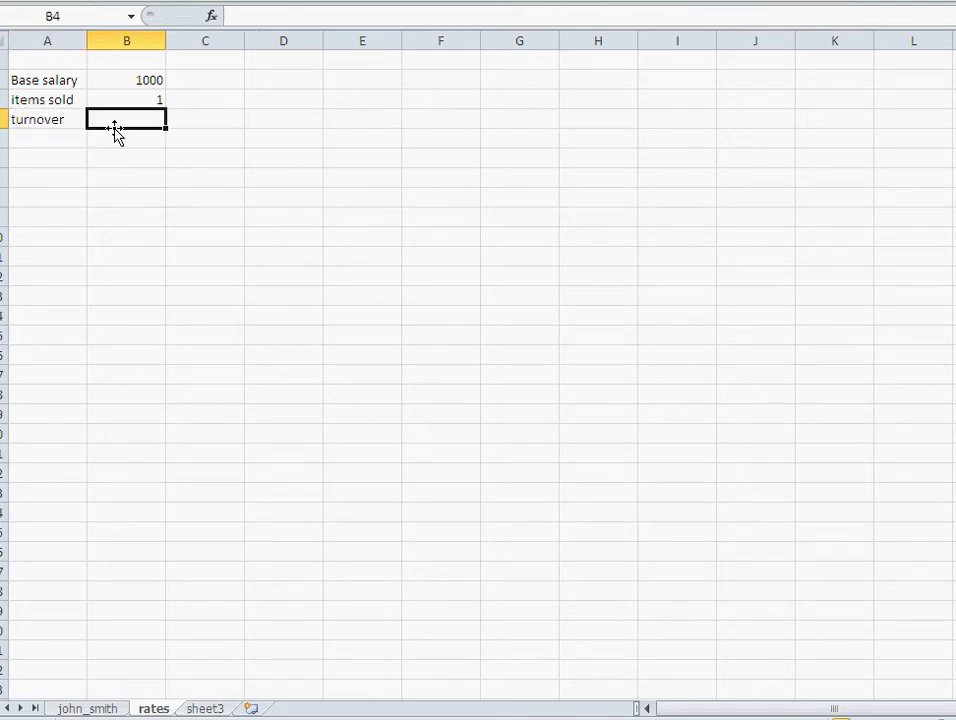
type("5%")
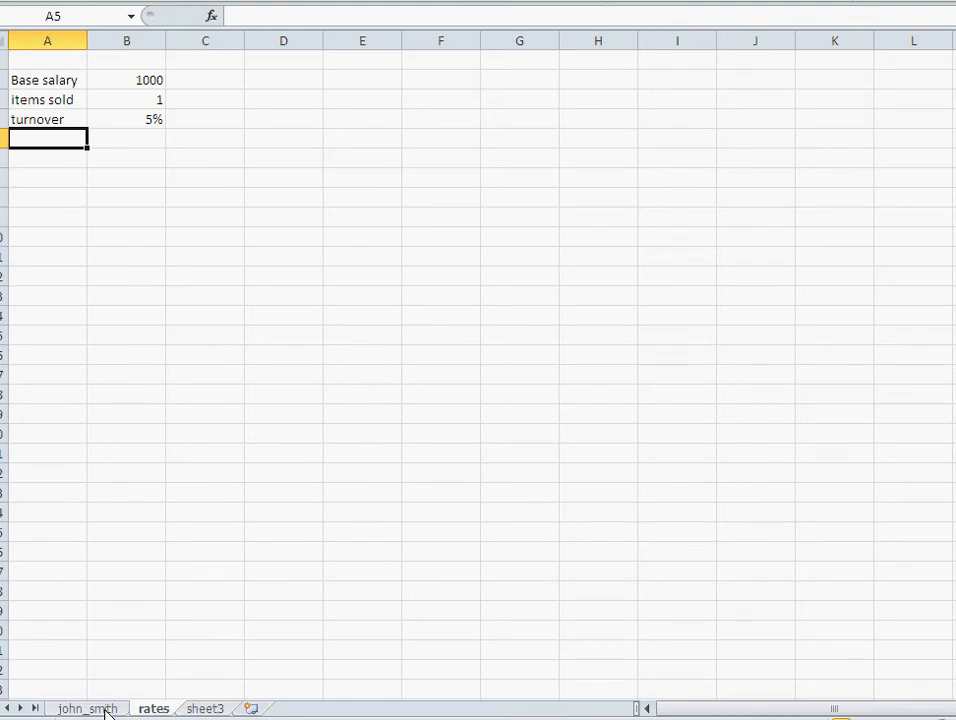
Rewrite B7 as =B4*rates!B3 and B8 as =B5*rates!B4, giving 300 and 750.
left_click(88, 708)
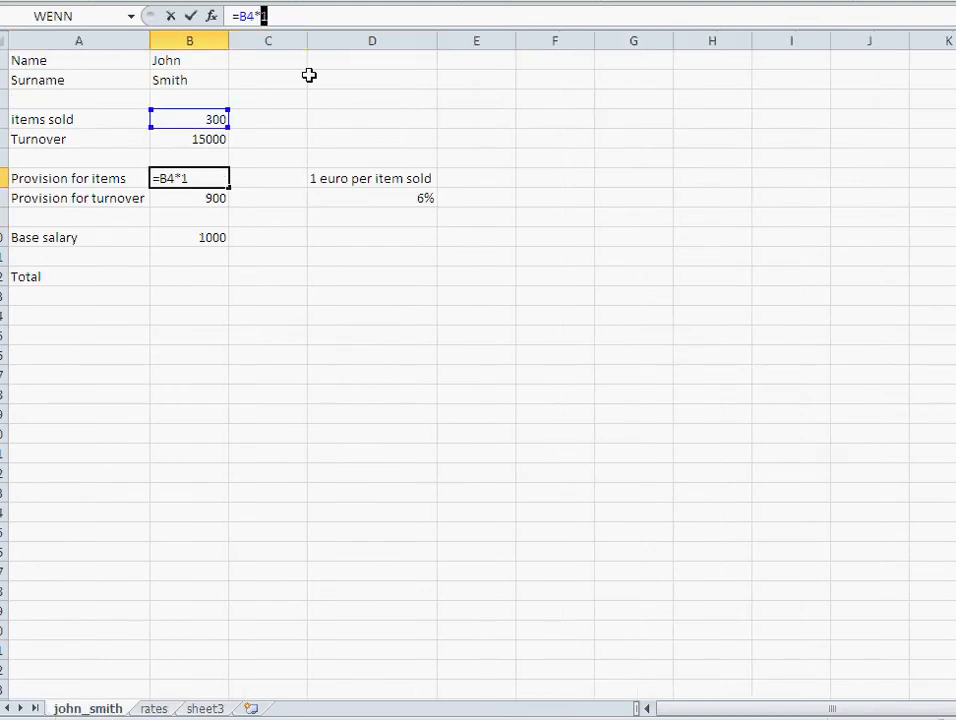
key("Backspace")
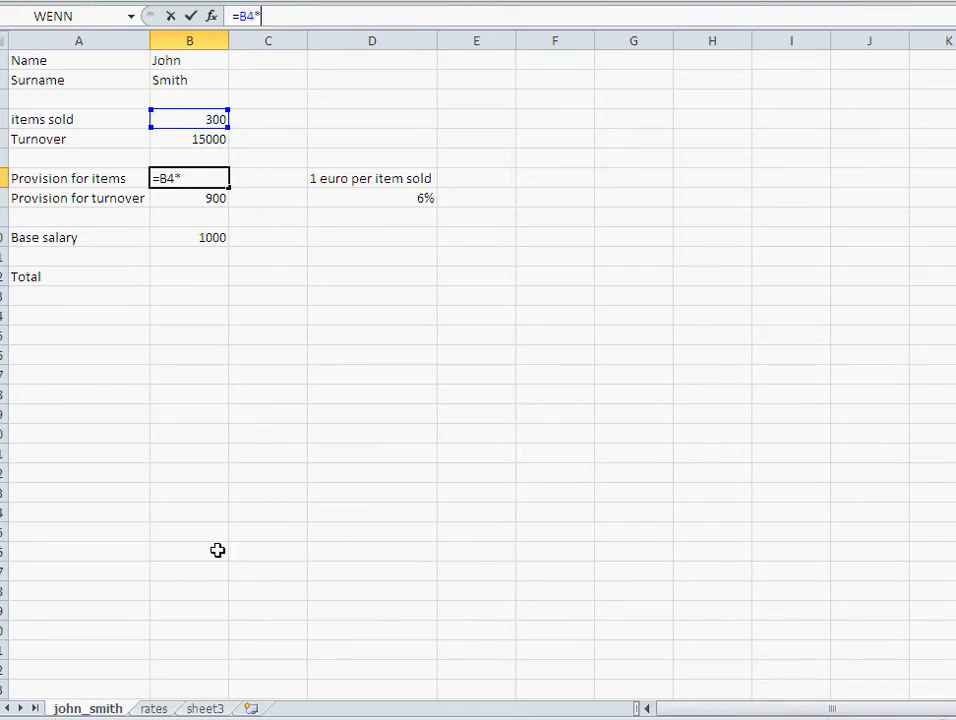
left_click(152, 708)
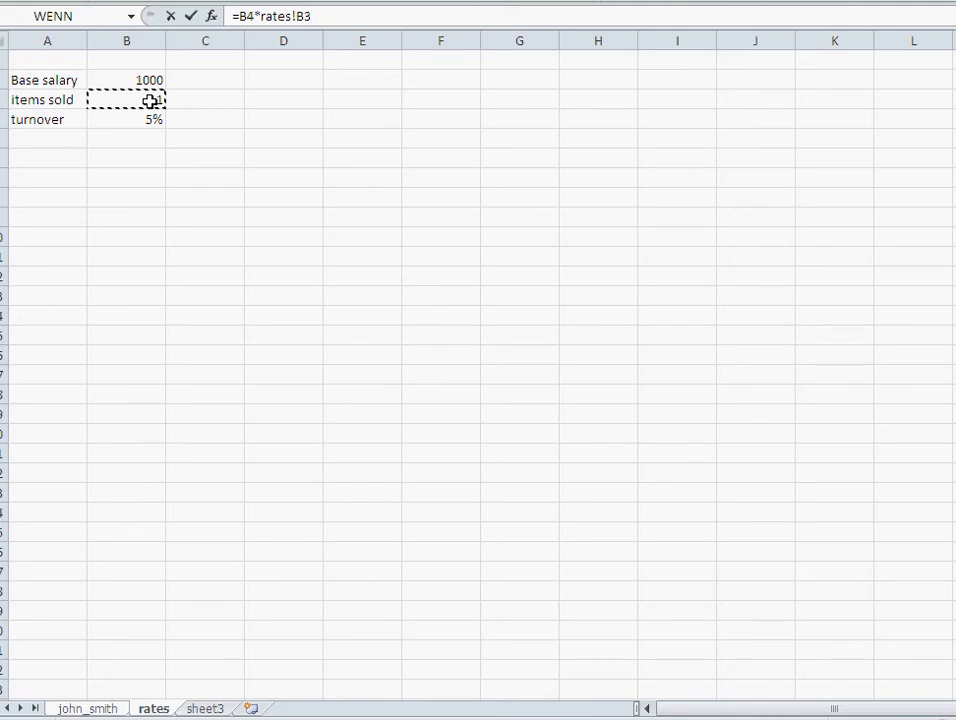
left_click(88, 708)
type("=B5*D8")
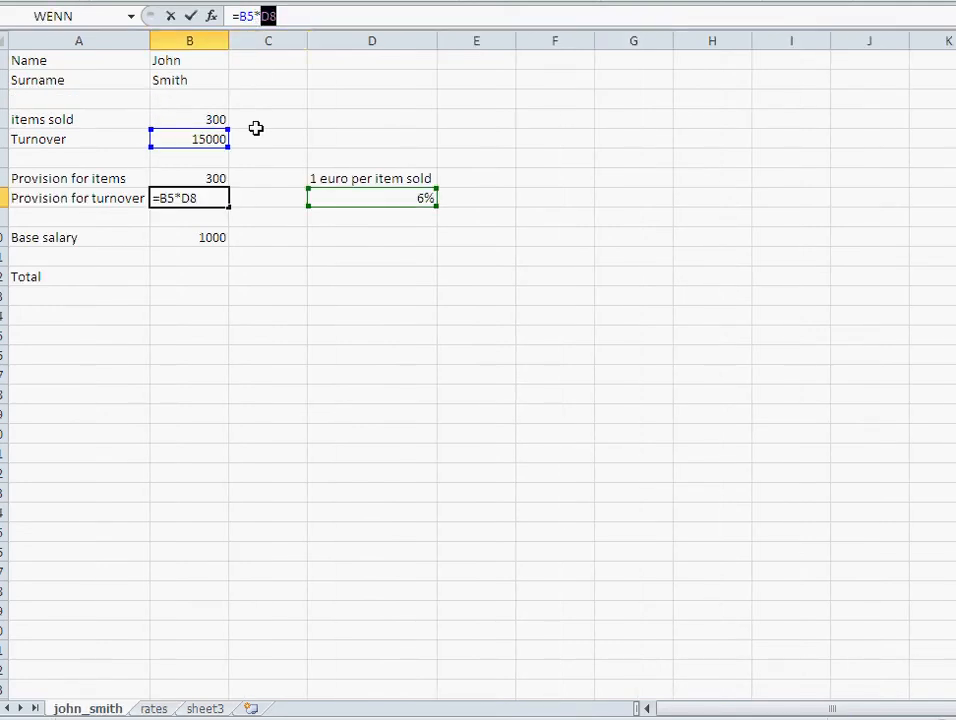
left_click(152, 708)
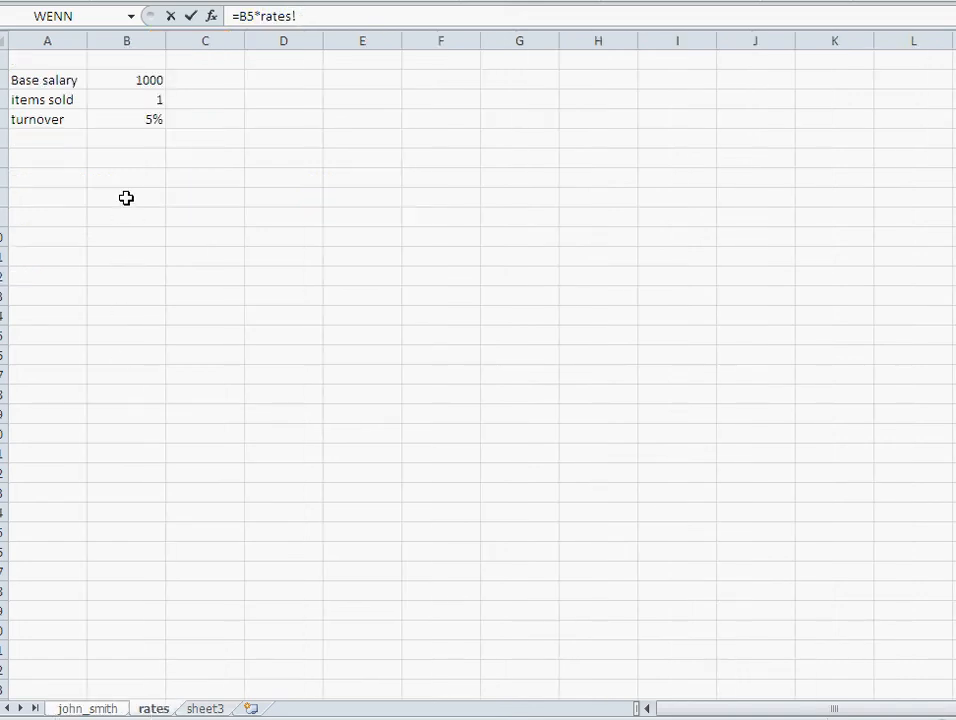
left_click(88, 708)
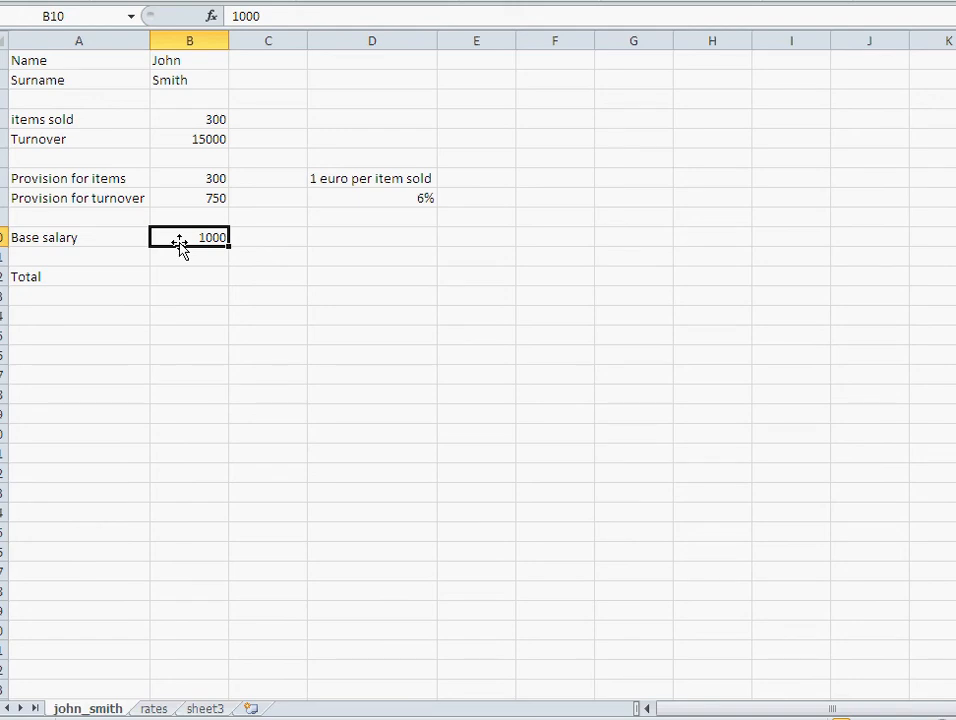
Link base salary B10 to rates!B2 so it shows 1000.
type("=")
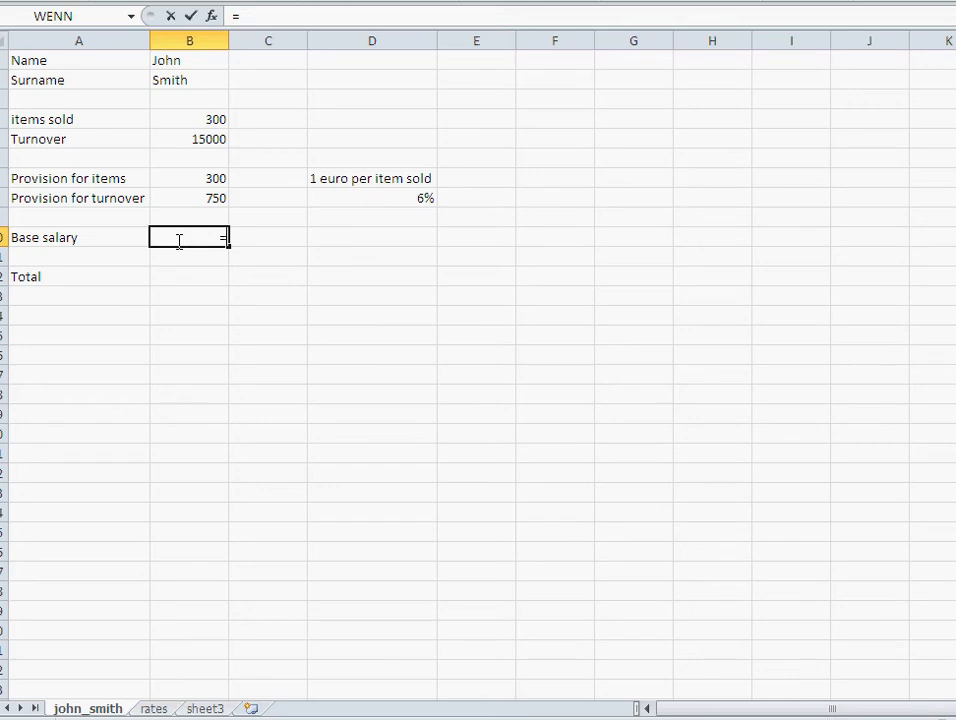
left_click(152, 708)
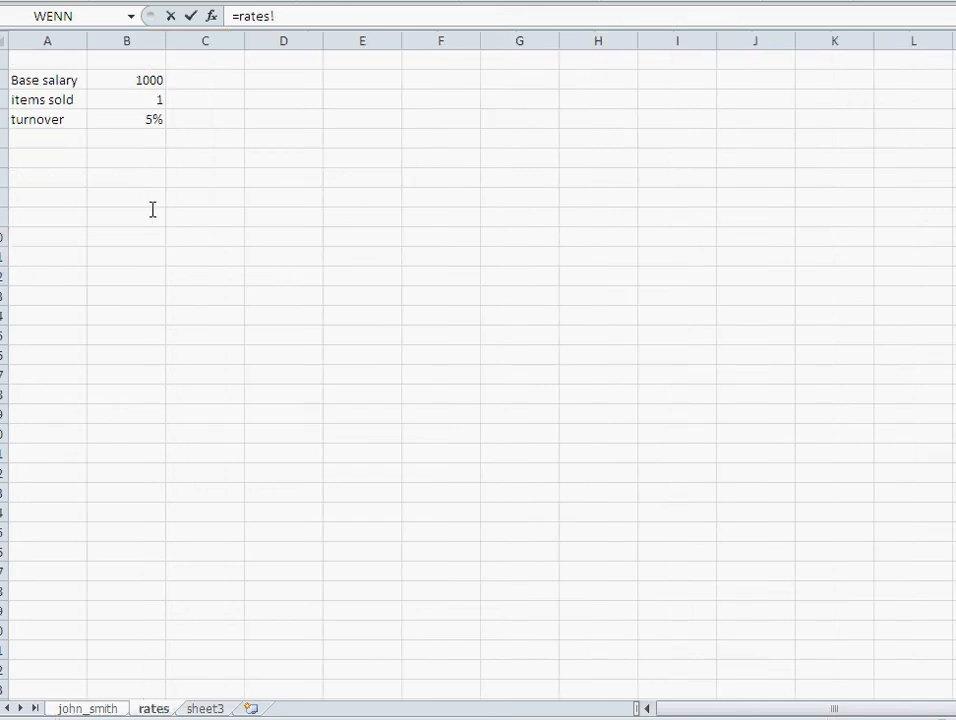
left_click(88, 708)
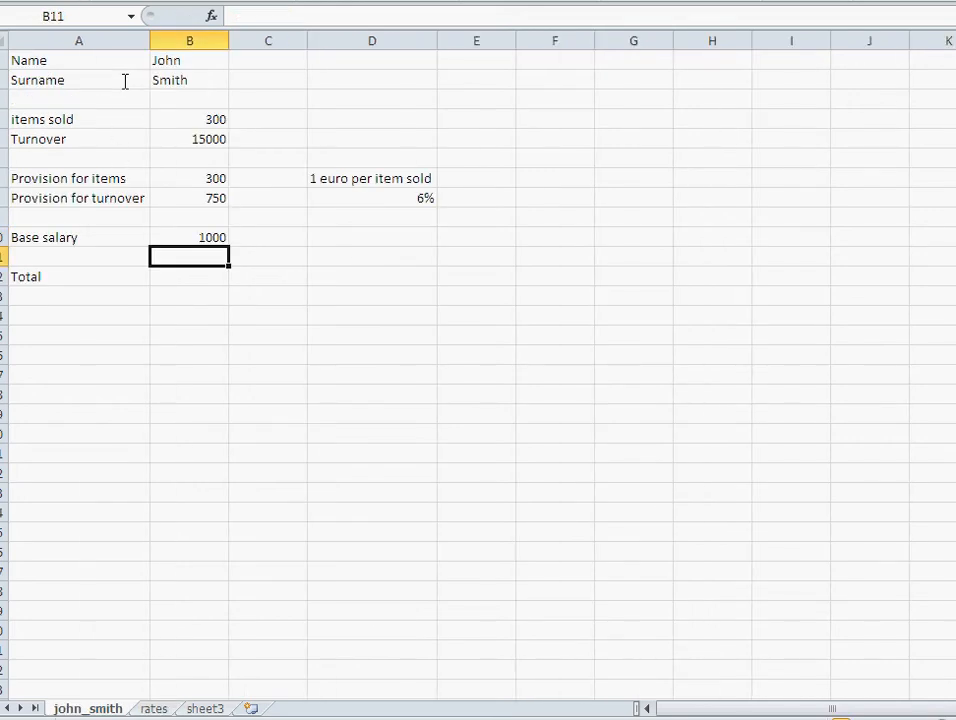
left_click(188, 276)
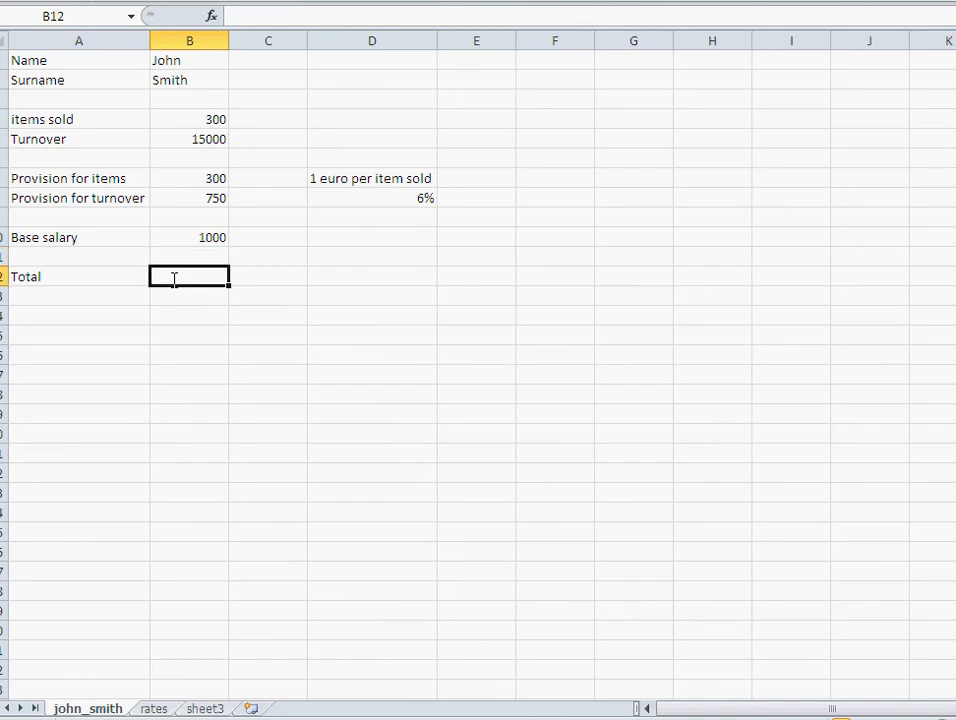
Enter =B7+B8+B10 in B12 so Total shows 2050.
type("=")
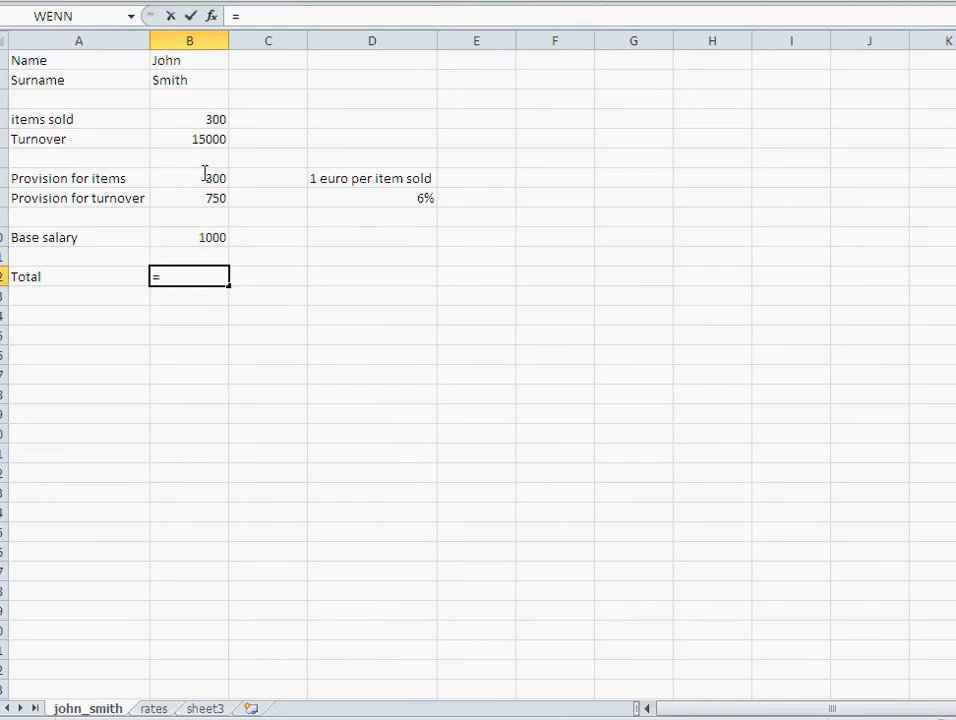
type("B7+B8")
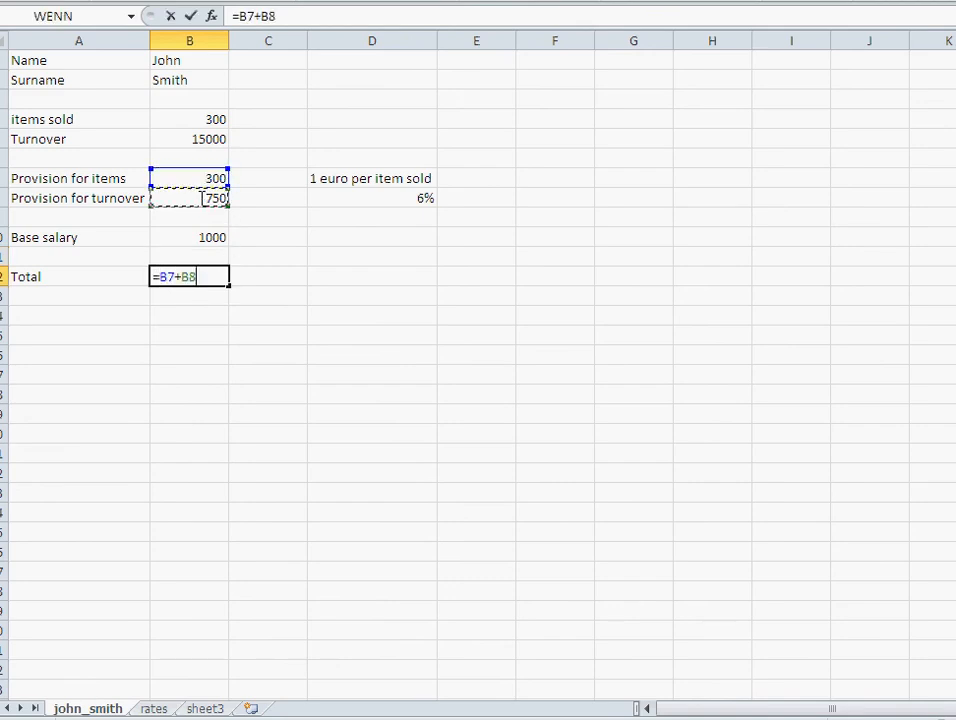
key("Return")
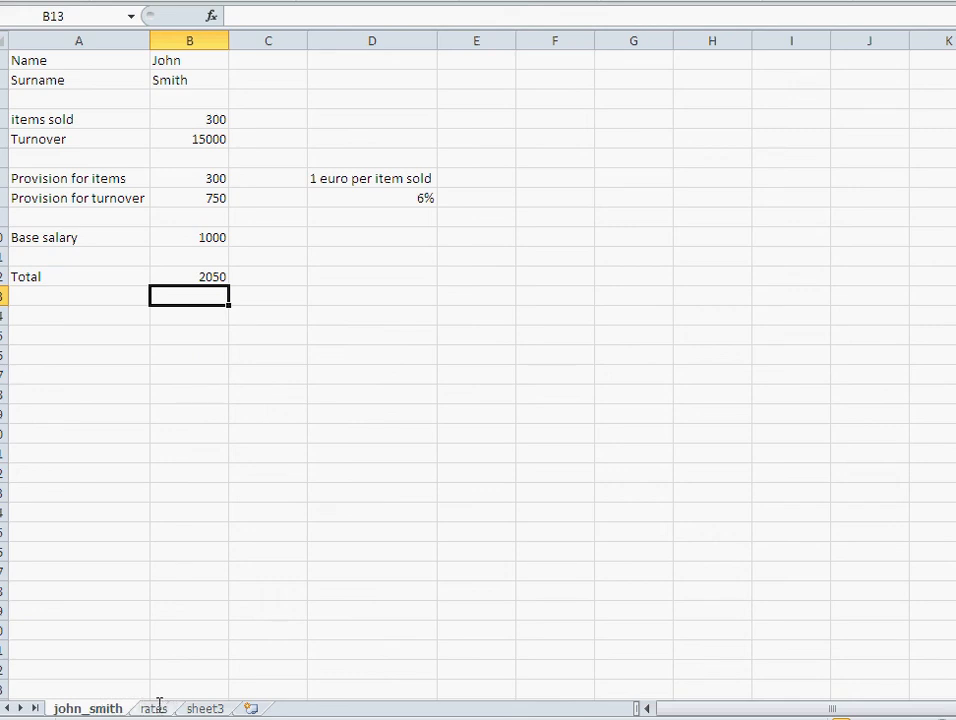
left_click(152, 708)
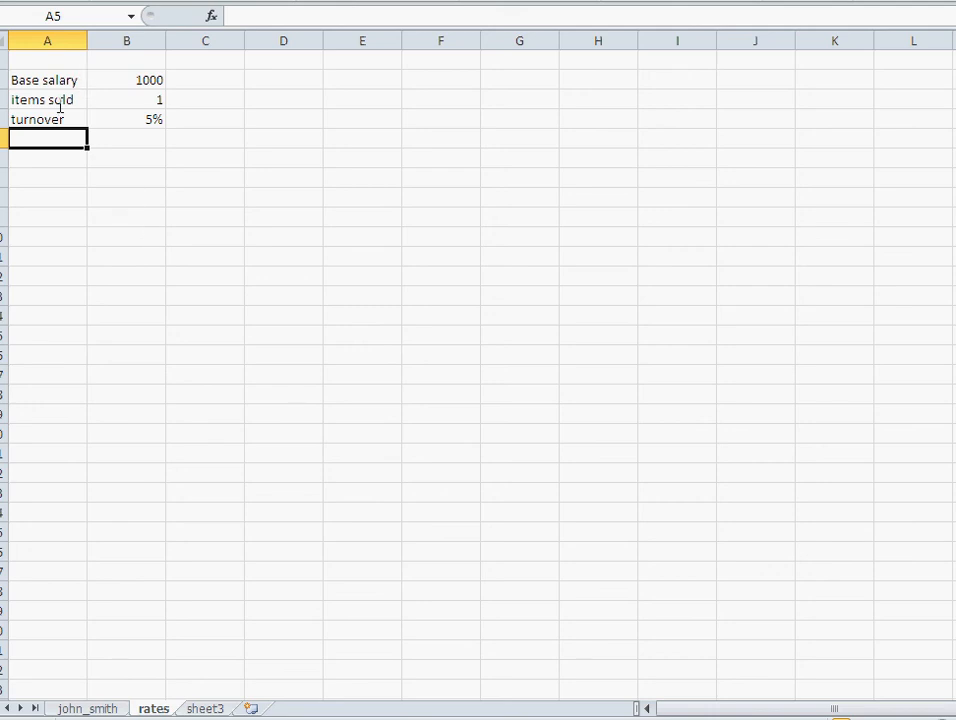
mouse_move(152, 656)
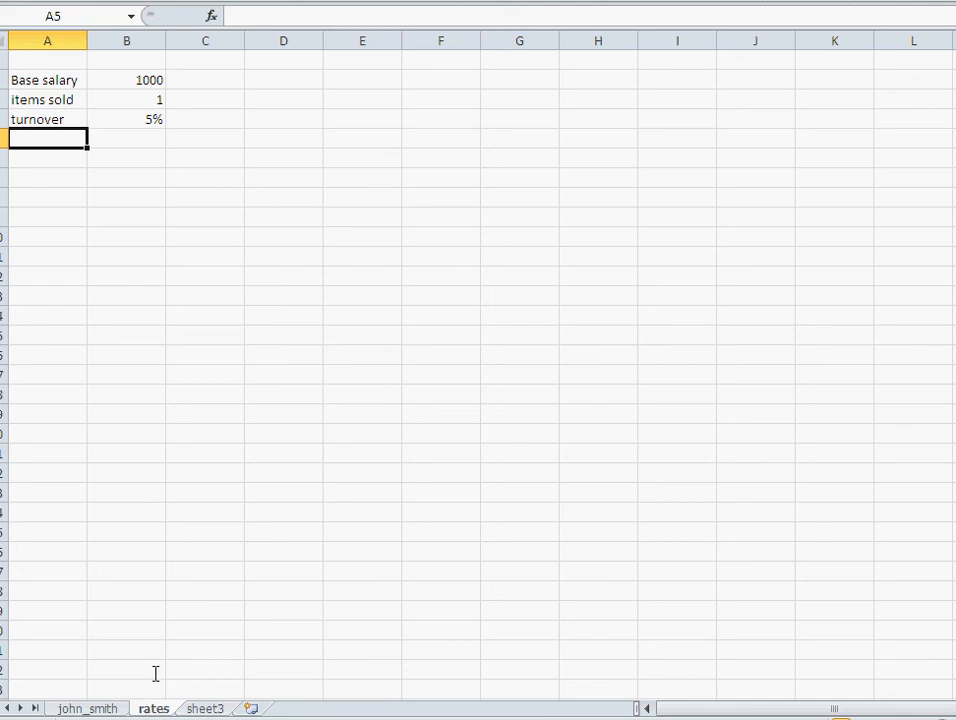
left_click(86, 708)
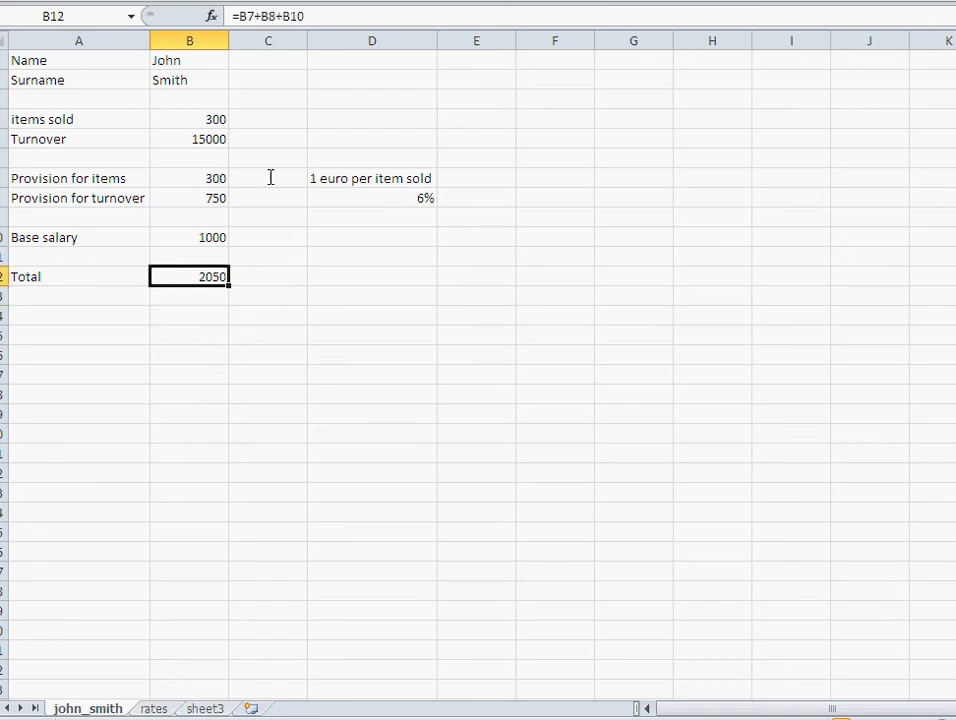
mouse_move(296, 16)
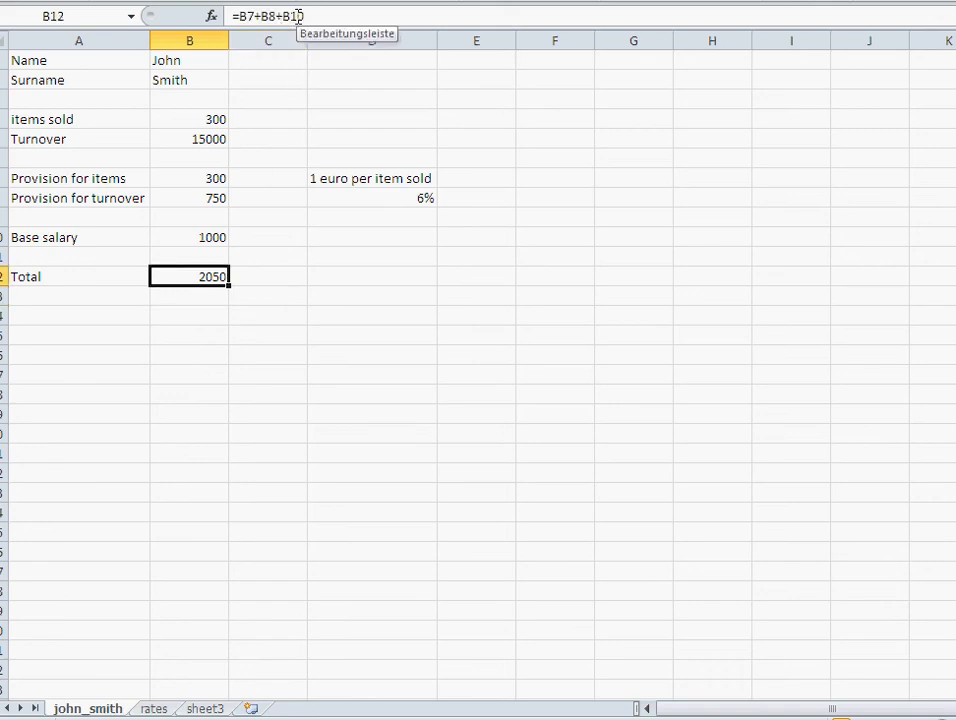